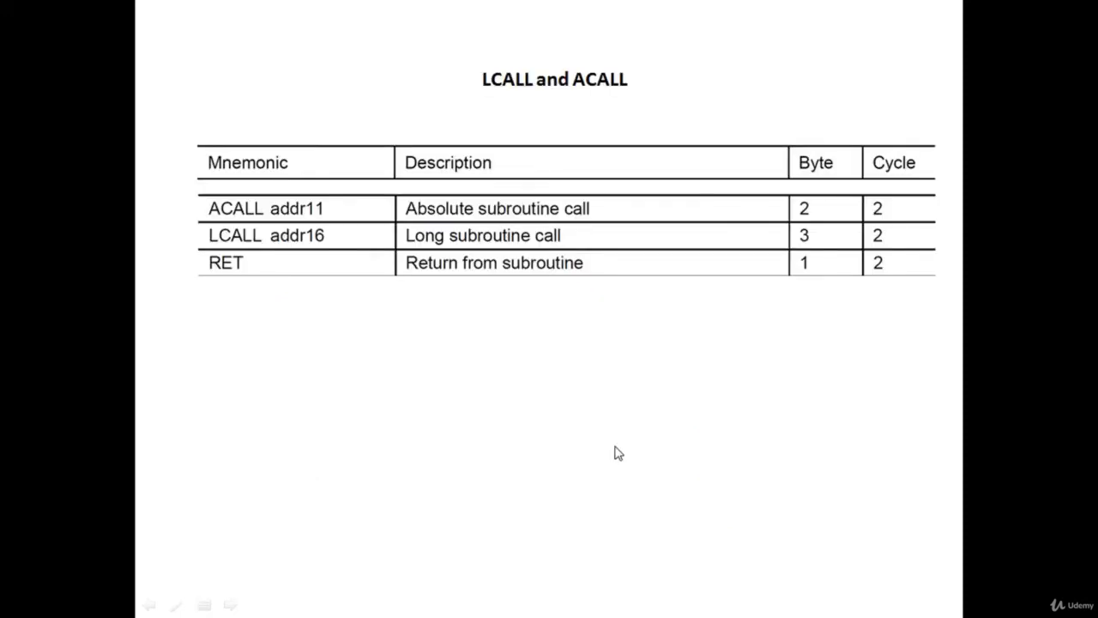
{"action": "mouse_move", "coordinate": [360, 344]}
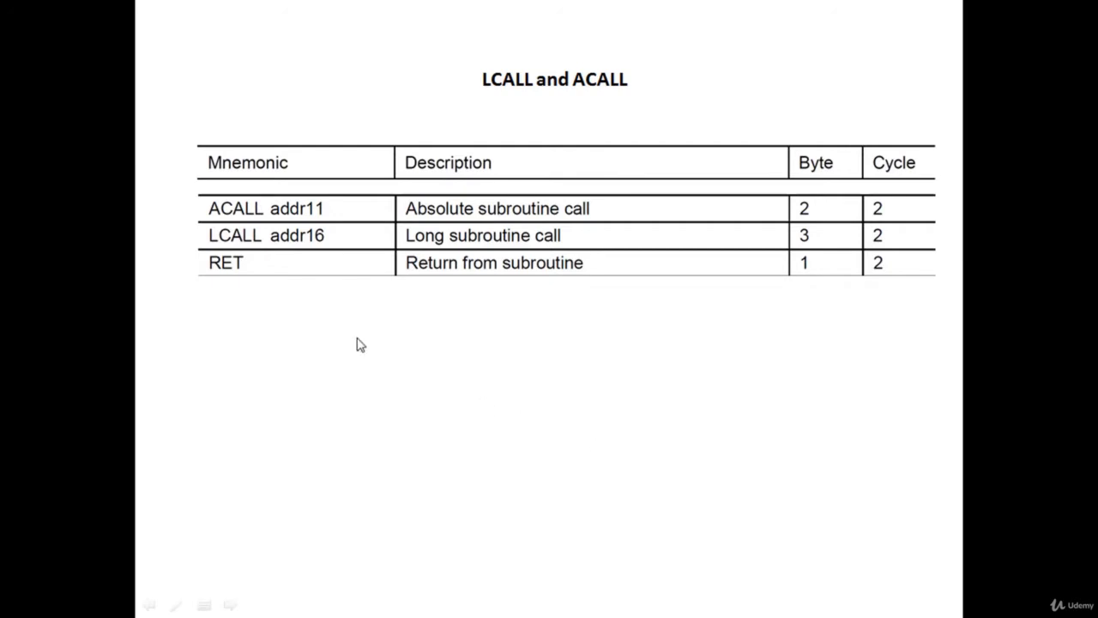
{"action": "mouse_move", "coordinate": [396, 390]}
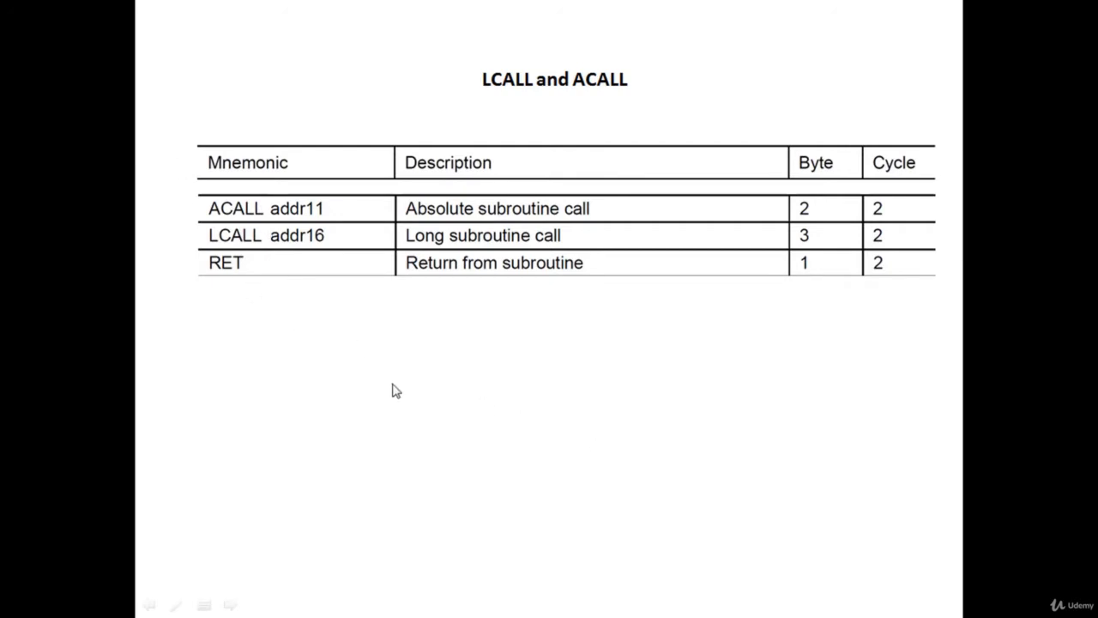
{"action": "mouse_move", "coordinate": [288, 364]}
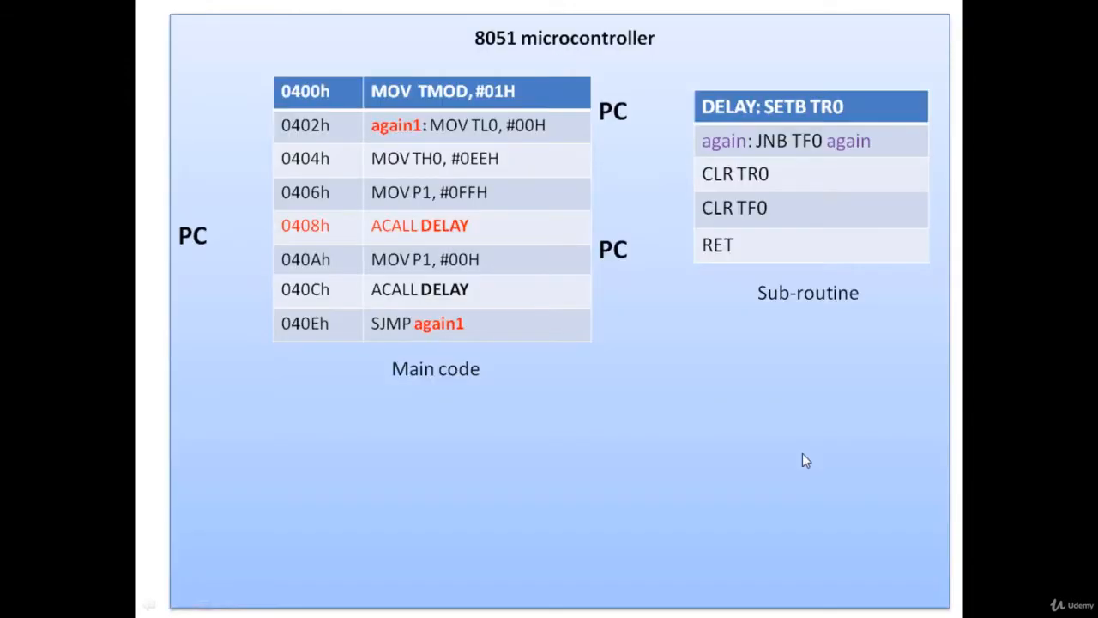
{"action": "mouse_move", "coordinate": [779, 464]}
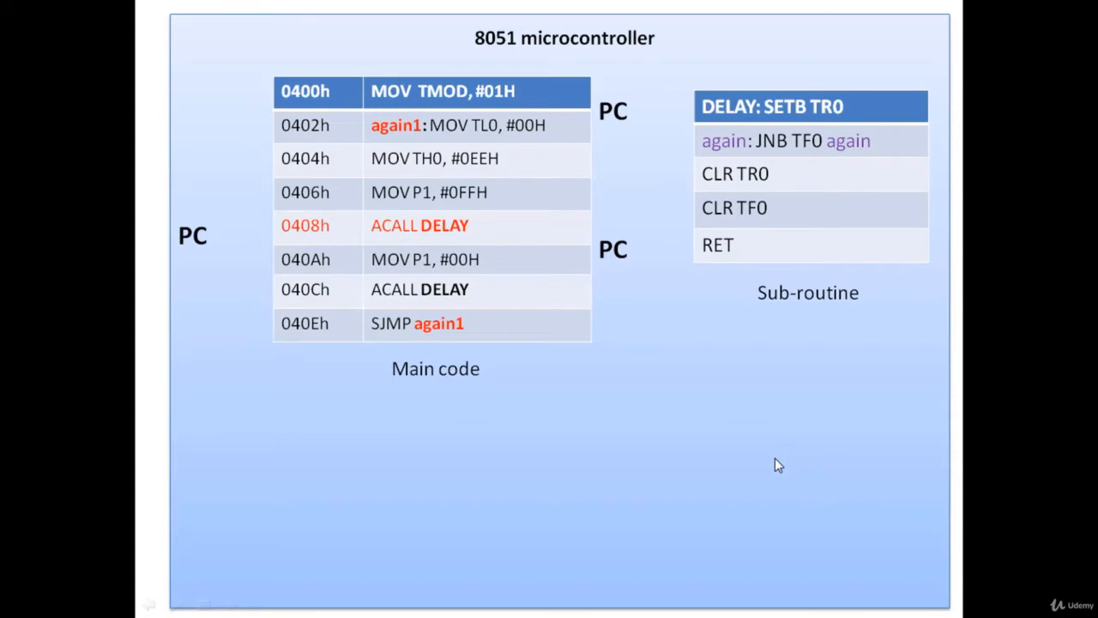
{"action": "mouse_move", "coordinate": [418, 328]}
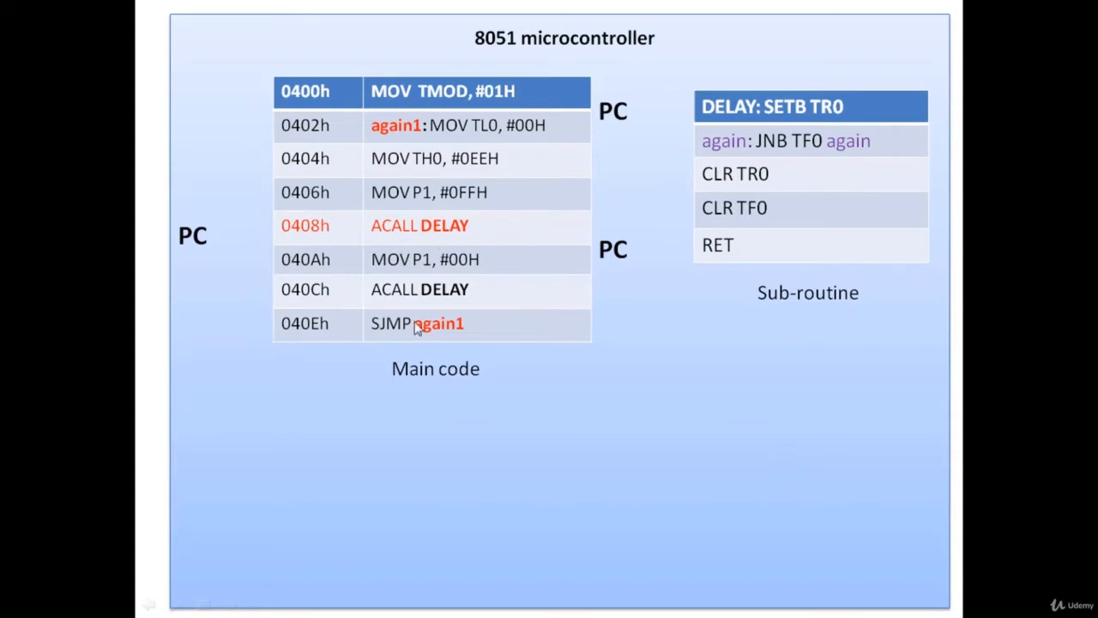
{"action": "mouse_move", "coordinate": [437, 328]}
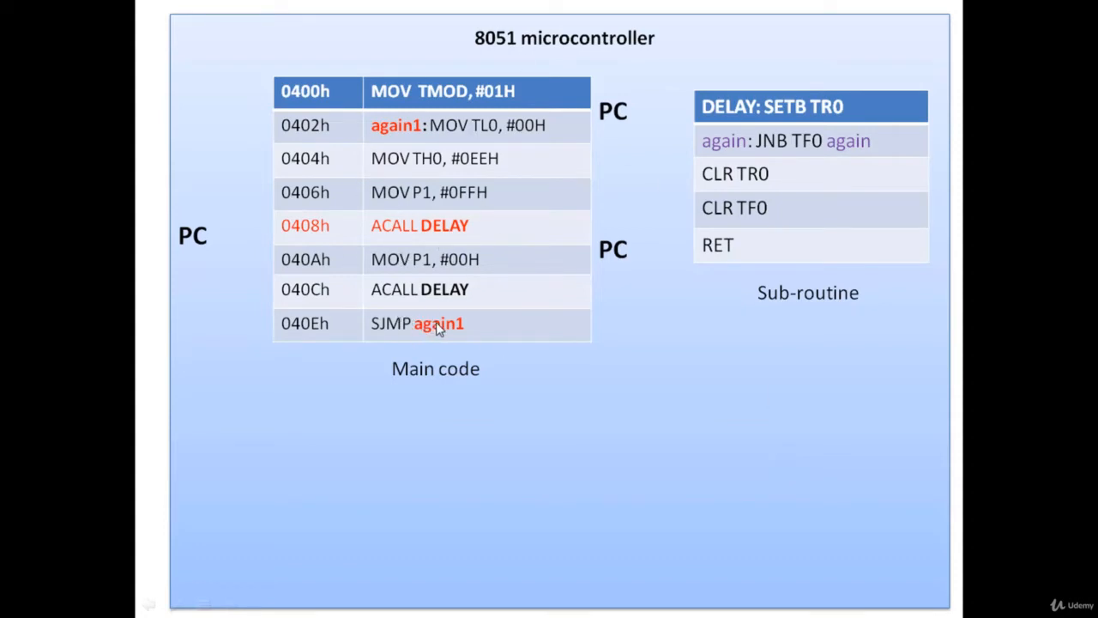
{"action": "mouse_move", "coordinate": [352, 140]}
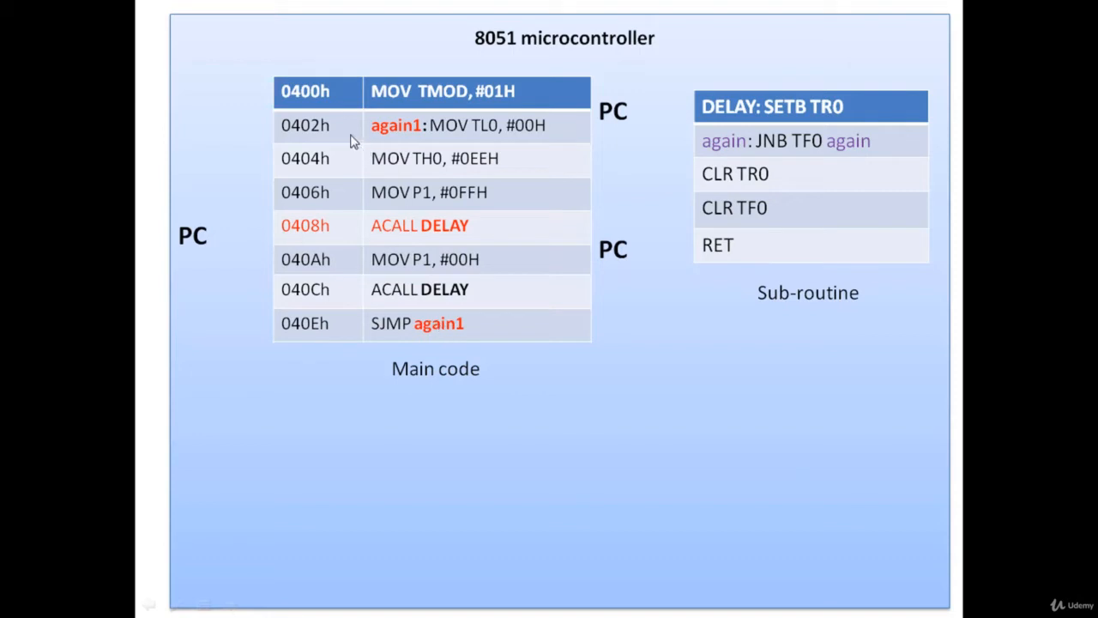
{"action": "mouse_move", "coordinate": [326, 105]}
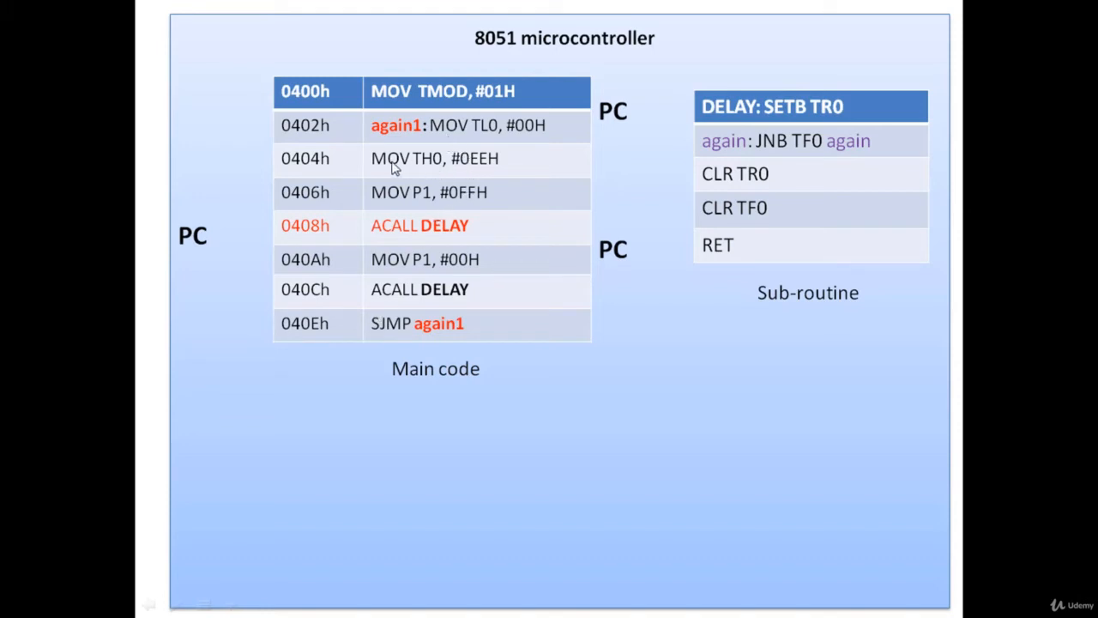
{"action": "mouse_move", "coordinate": [480, 174]}
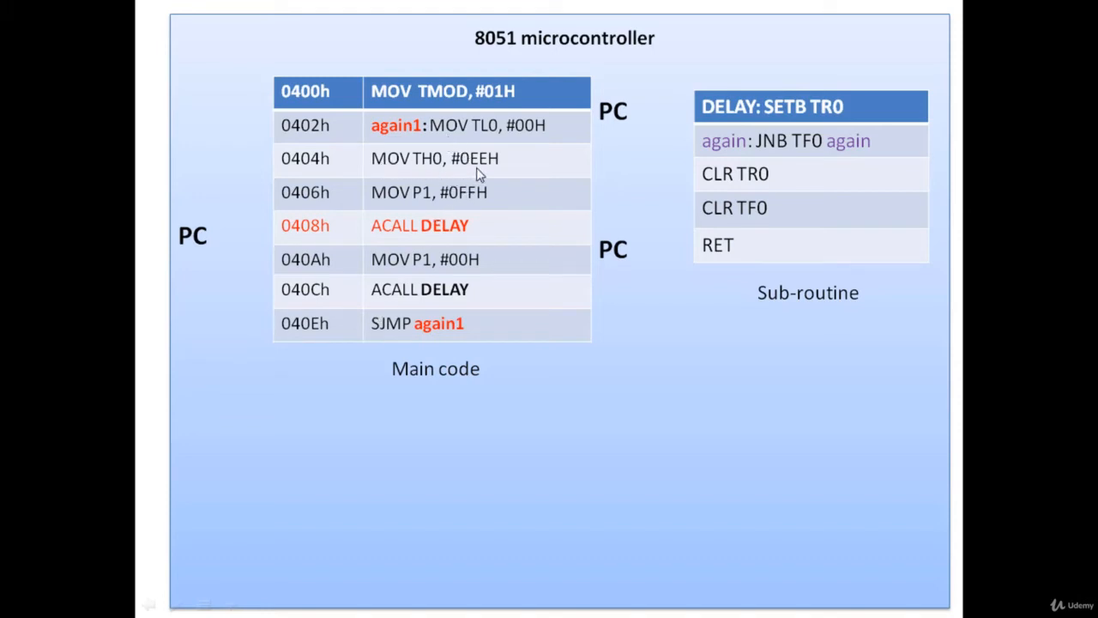
{"action": "mouse_move", "coordinate": [517, 171]}
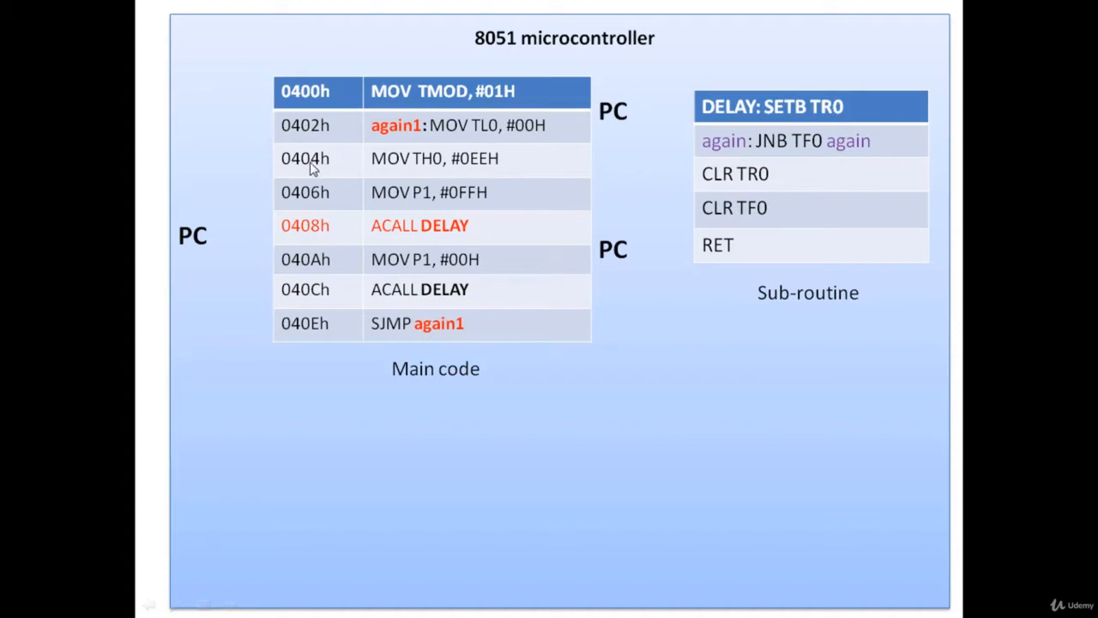
{"action": "mouse_move", "coordinate": [433, 172]}
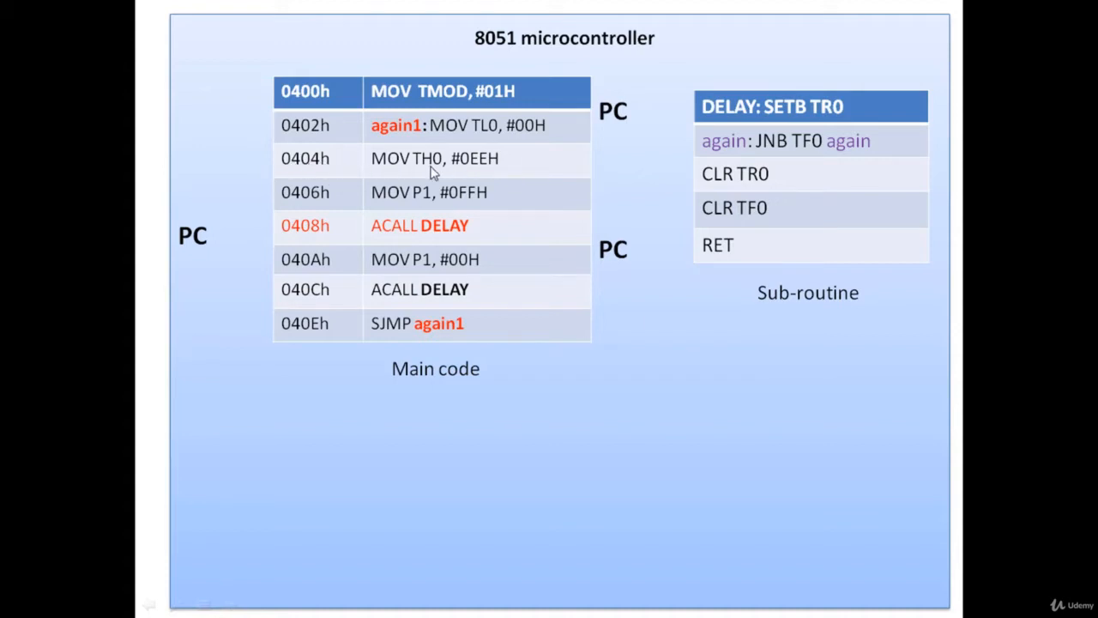
{"action": "mouse_move", "coordinate": [482, 178]}
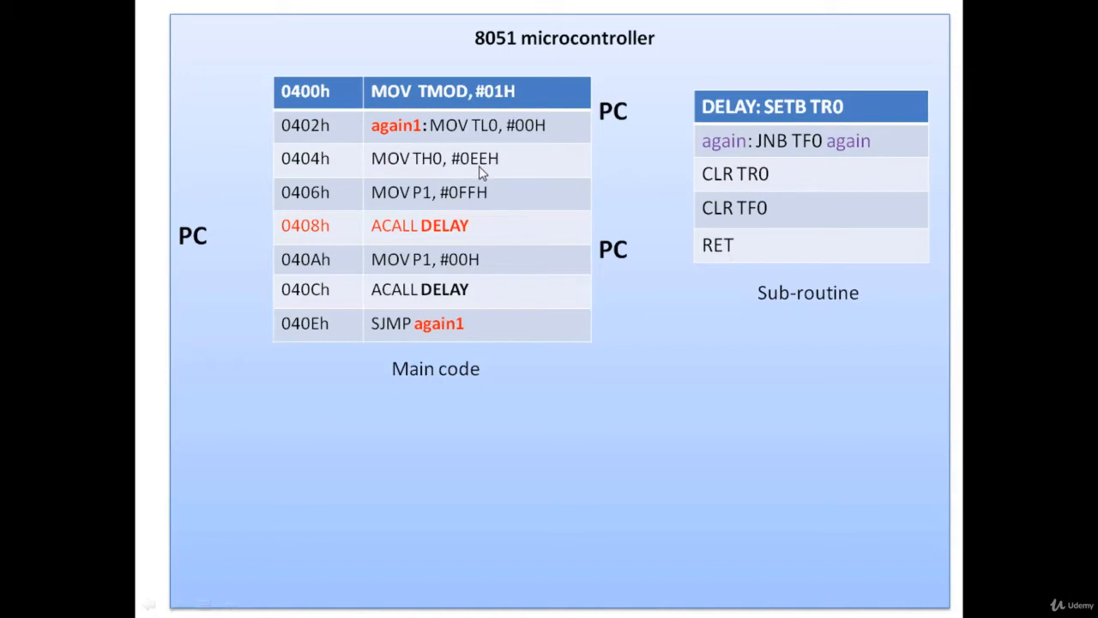
{"action": "mouse_move", "coordinate": [496, 168]}
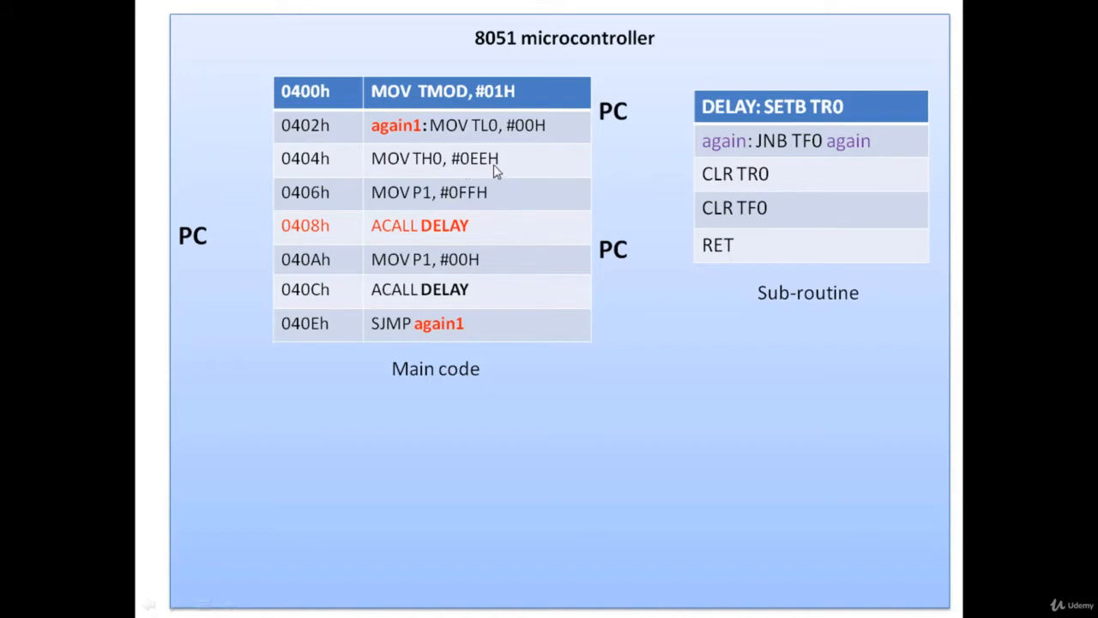
{"action": "mouse_move", "coordinate": [319, 169]}
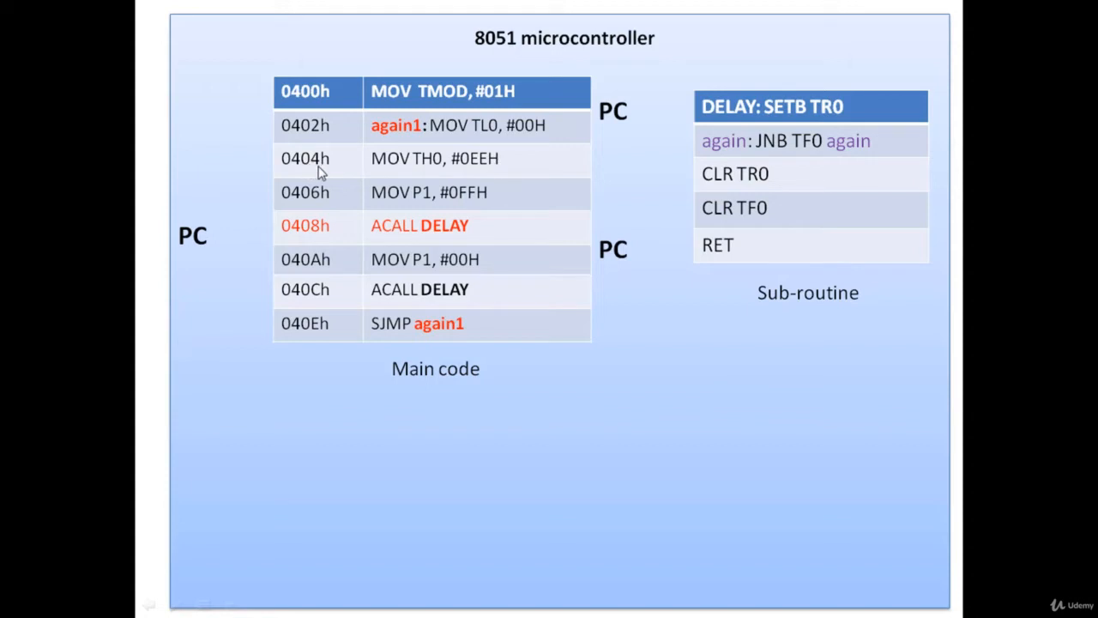
{"action": "mouse_move", "coordinate": [341, 173]}
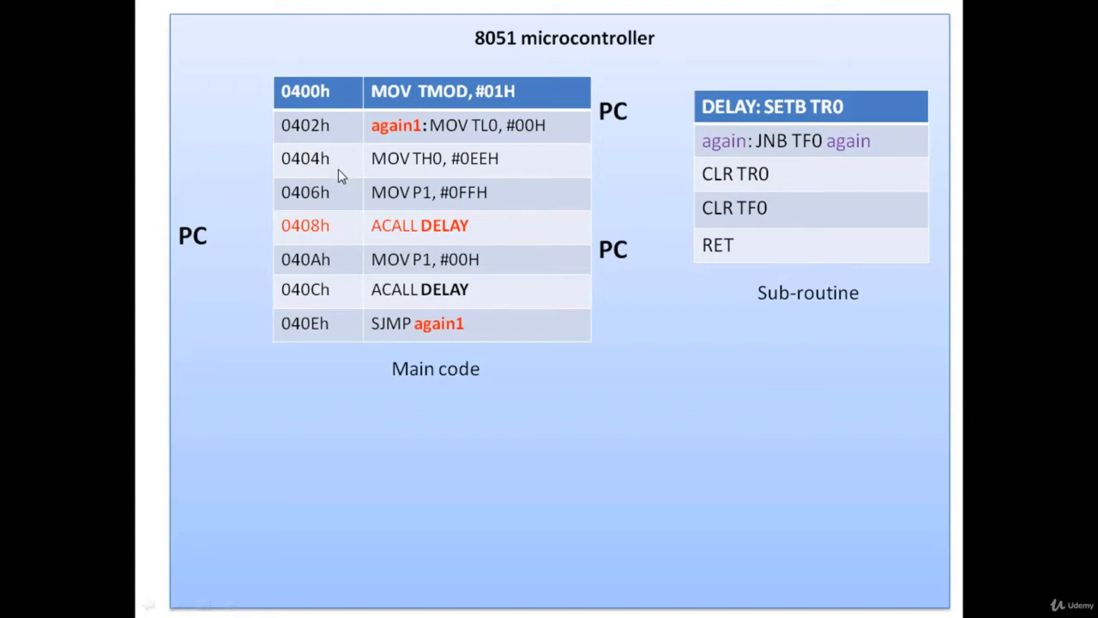
{"action": "mouse_move", "coordinate": [193, 236]}
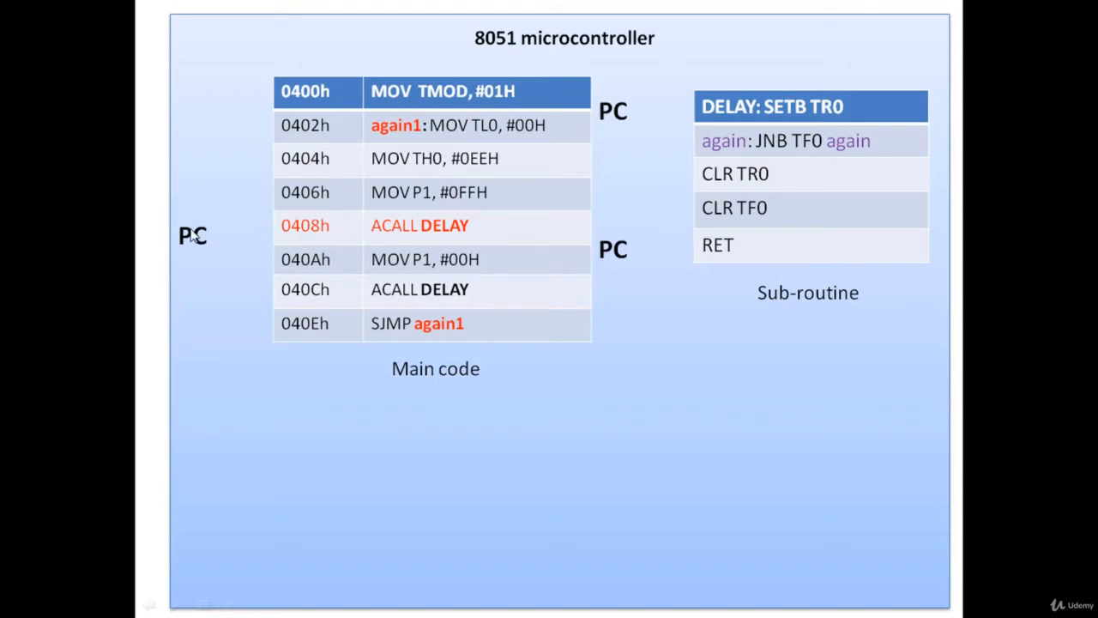
{"action": "mouse_move", "coordinate": [189, 256]}
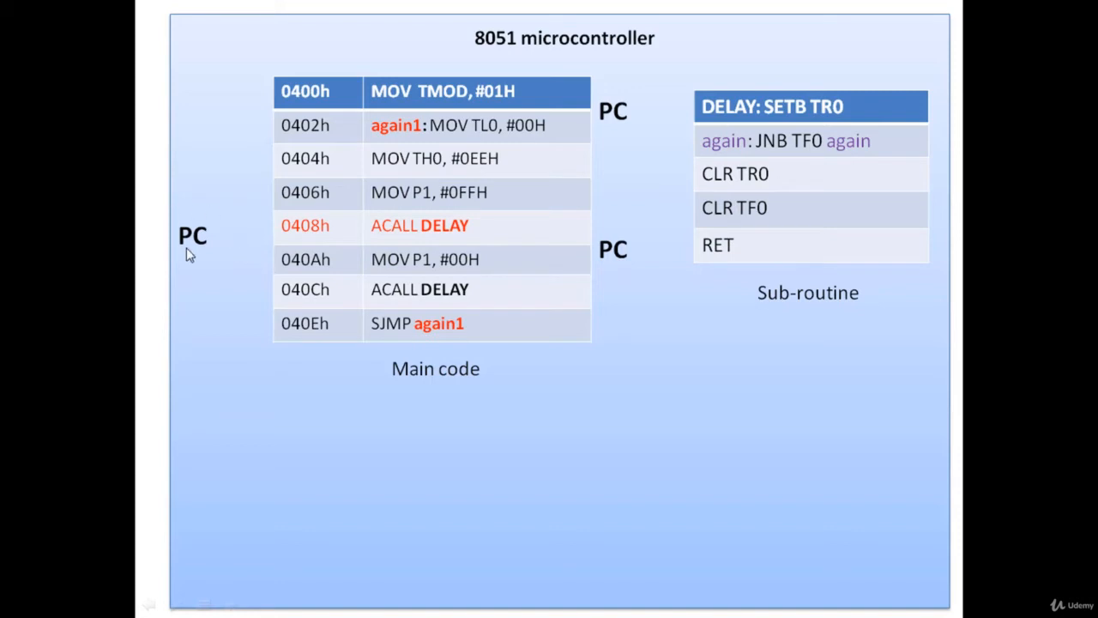
{"action": "mouse_move", "coordinate": [204, 253]}
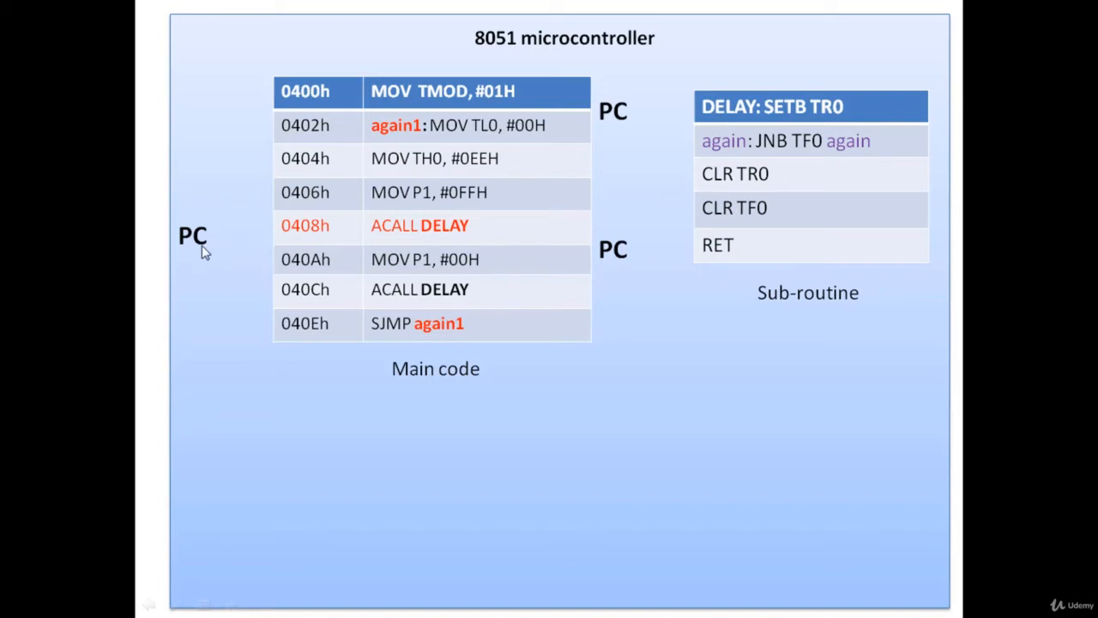
{"action": "mouse_move", "coordinate": [251, 249]}
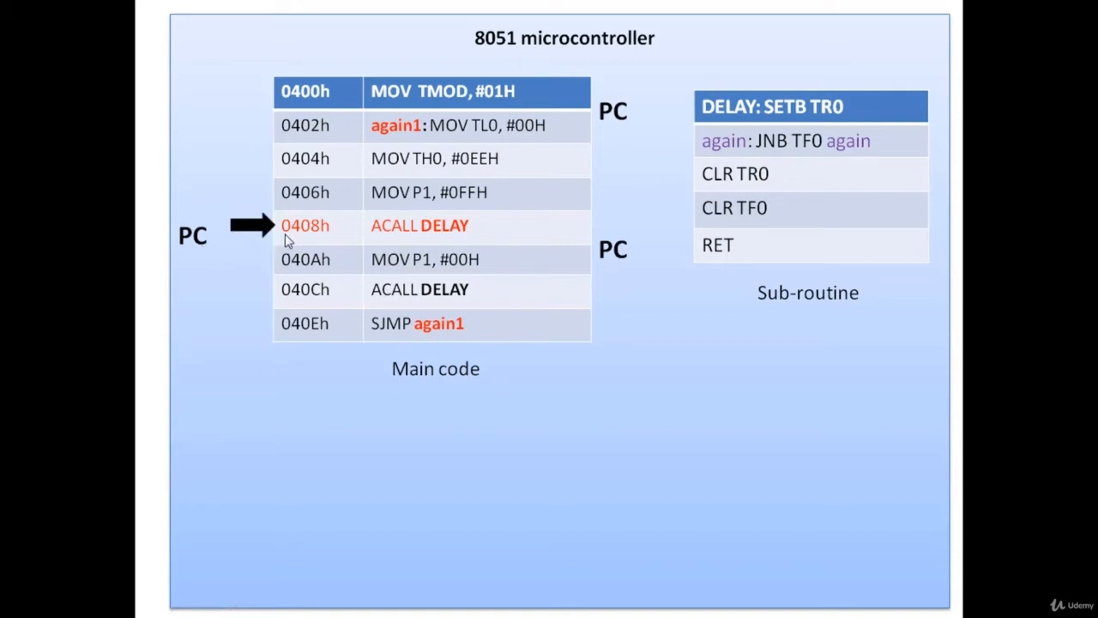
{"action": "mouse_move", "coordinate": [333, 241]}
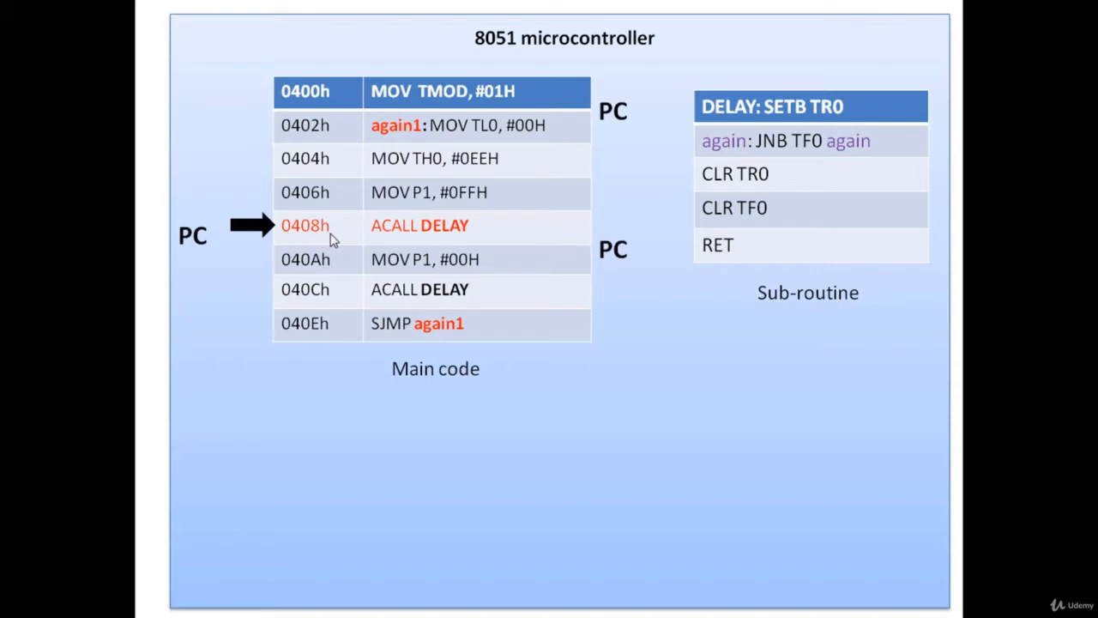
{"action": "mouse_move", "coordinate": [389, 244]}
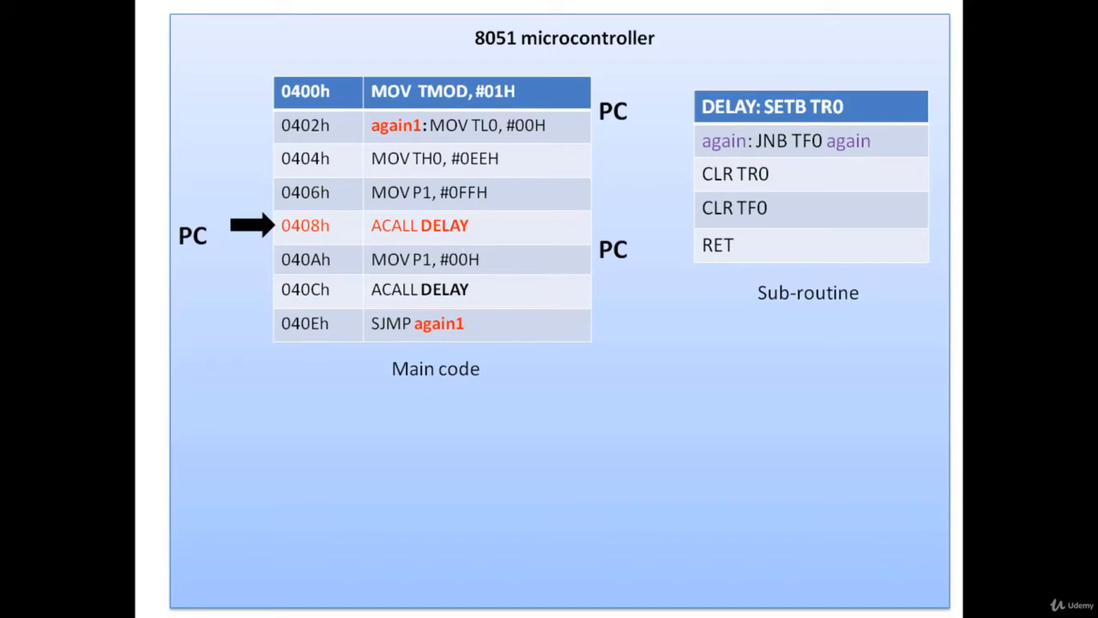
{"action": "mouse_move", "coordinate": [444, 240]}
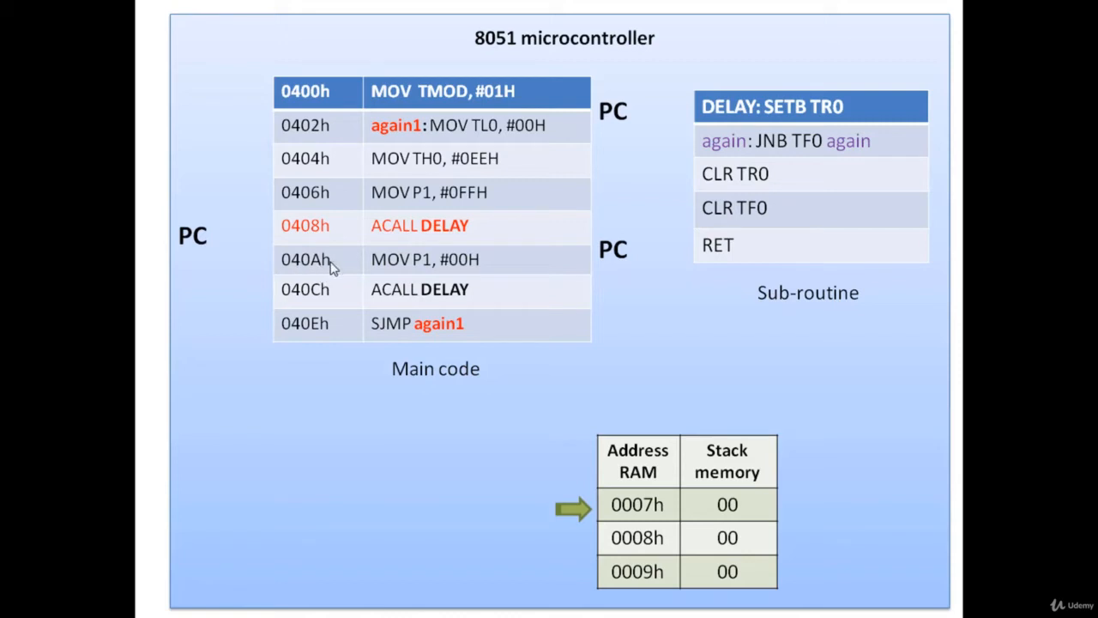
{"action": "mouse_move", "coordinate": [349, 272]}
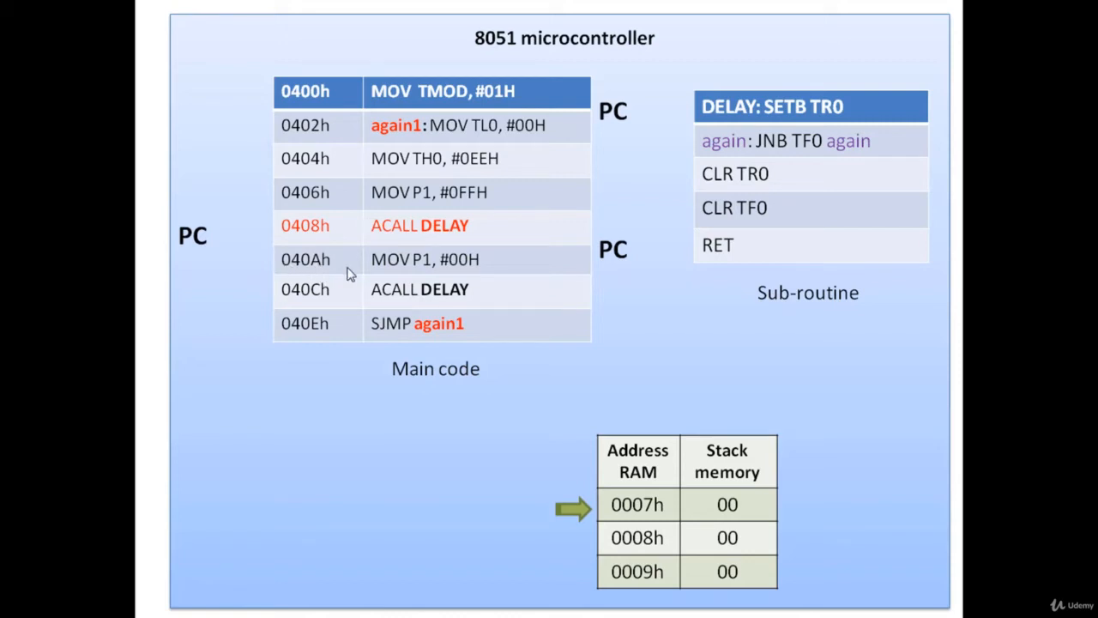
{"action": "mouse_move", "coordinate": [276, 267]}
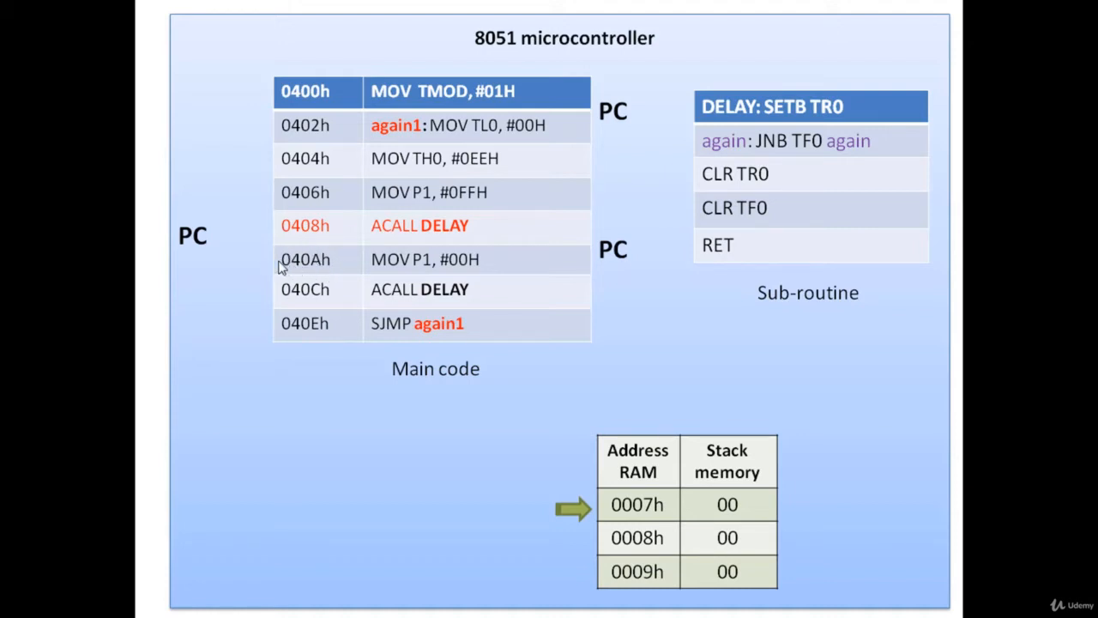
{"action": "mouse_move", "coordinate": [723, 512]}
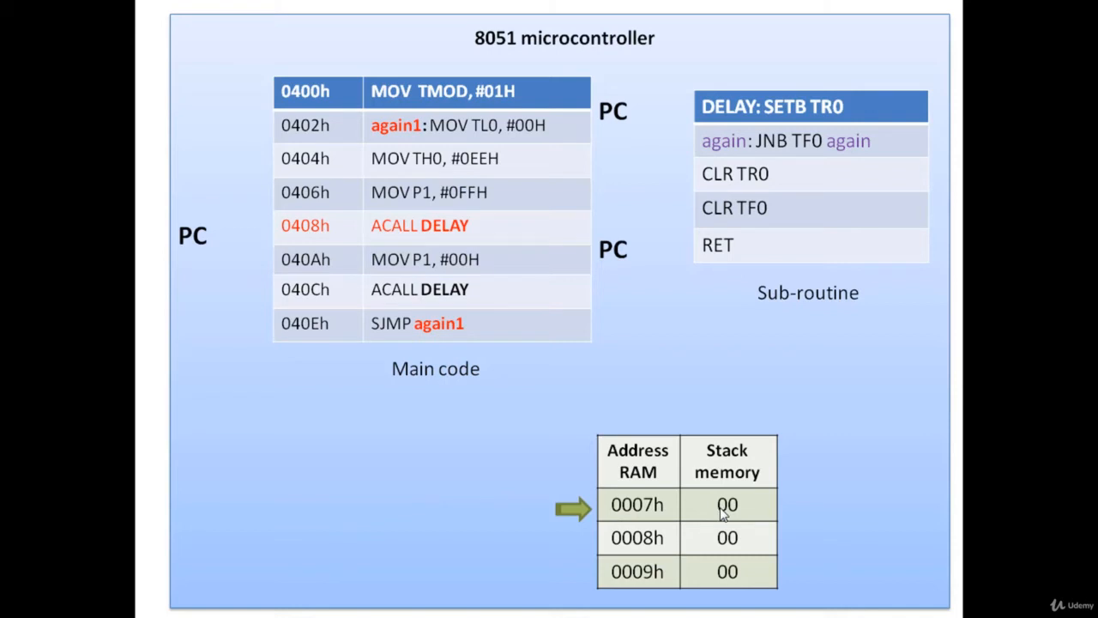
{"action": "mouse_move", "coordinate": [605, 521]}
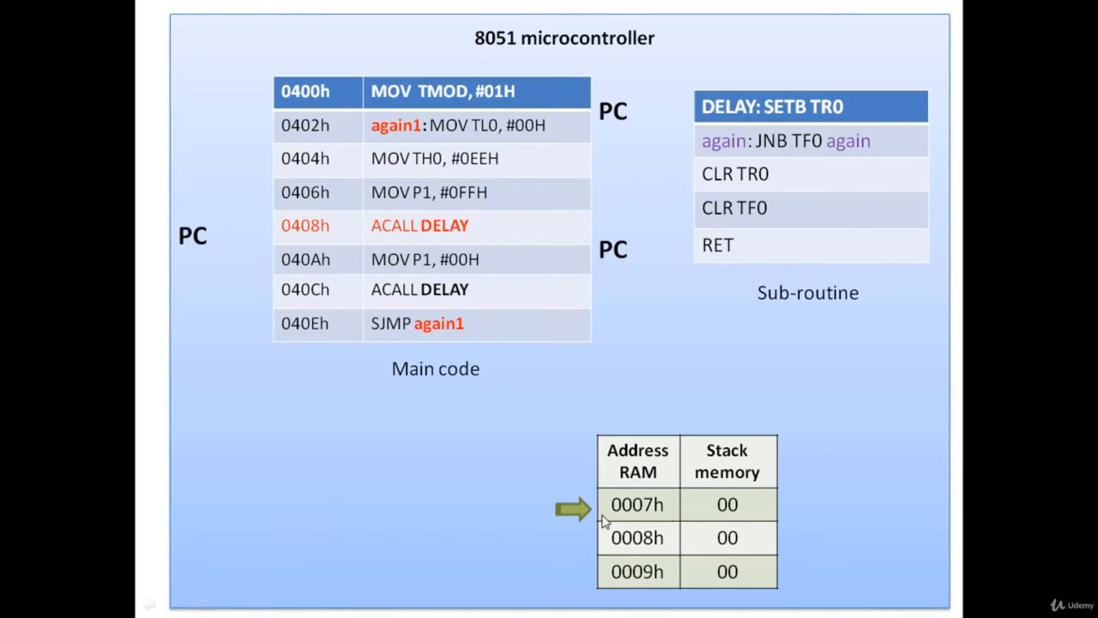
{"action": "mouse_move", "coordinate": [644, 510]}
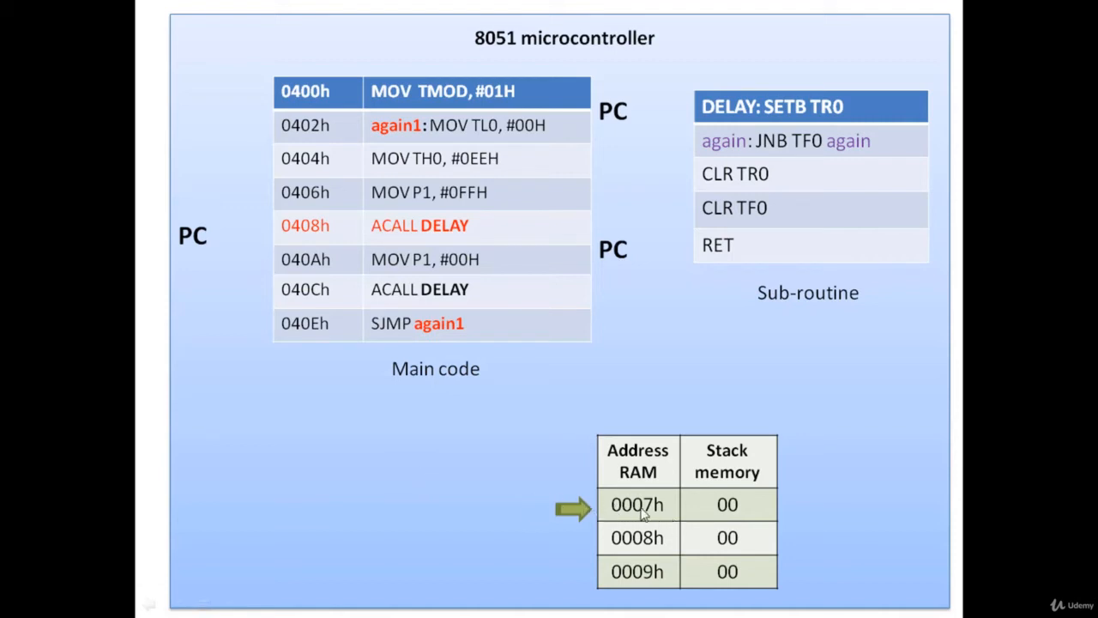
{"action": "mouse_move", "coordinate": [626, 472]}
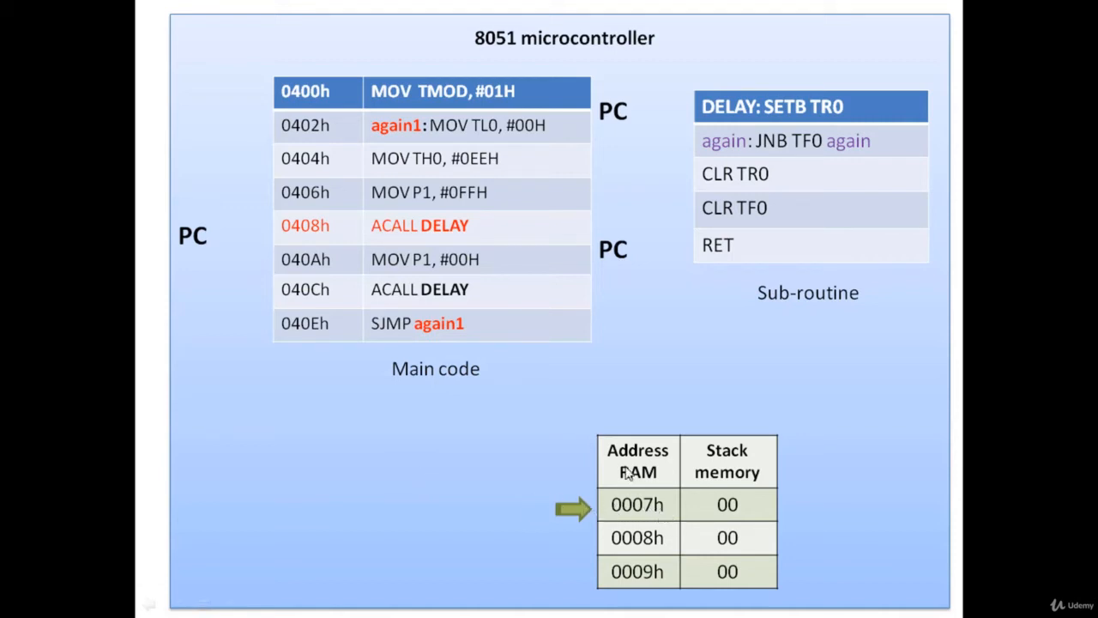
{"action": "mouse_move", "coordinate": [347, 264]}
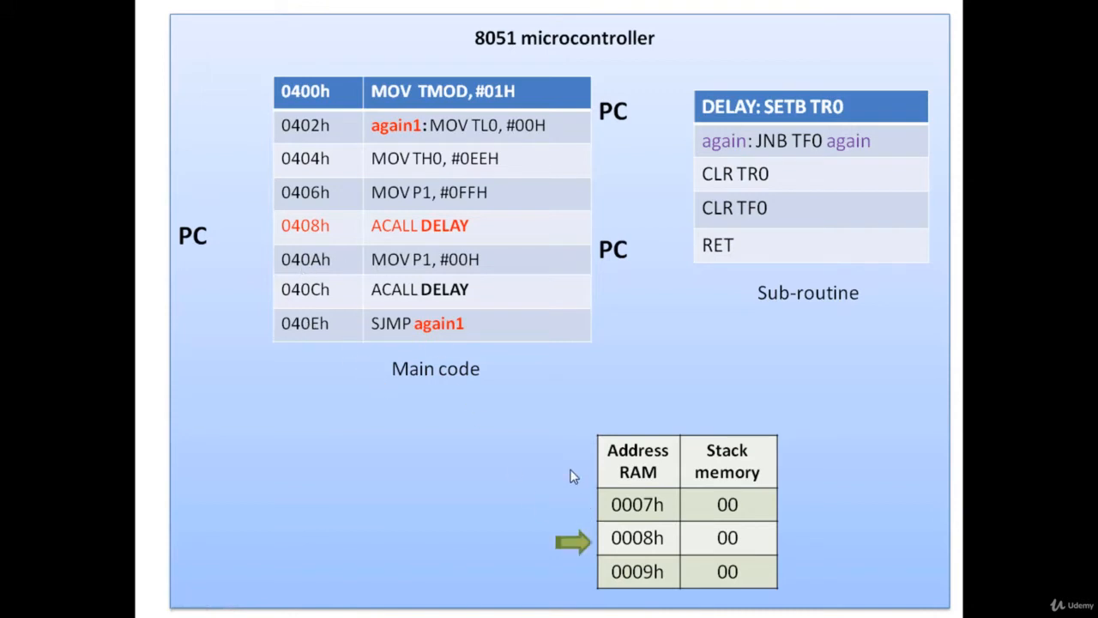
{"action": "mouse_move", "coordinate": [554, 545]}
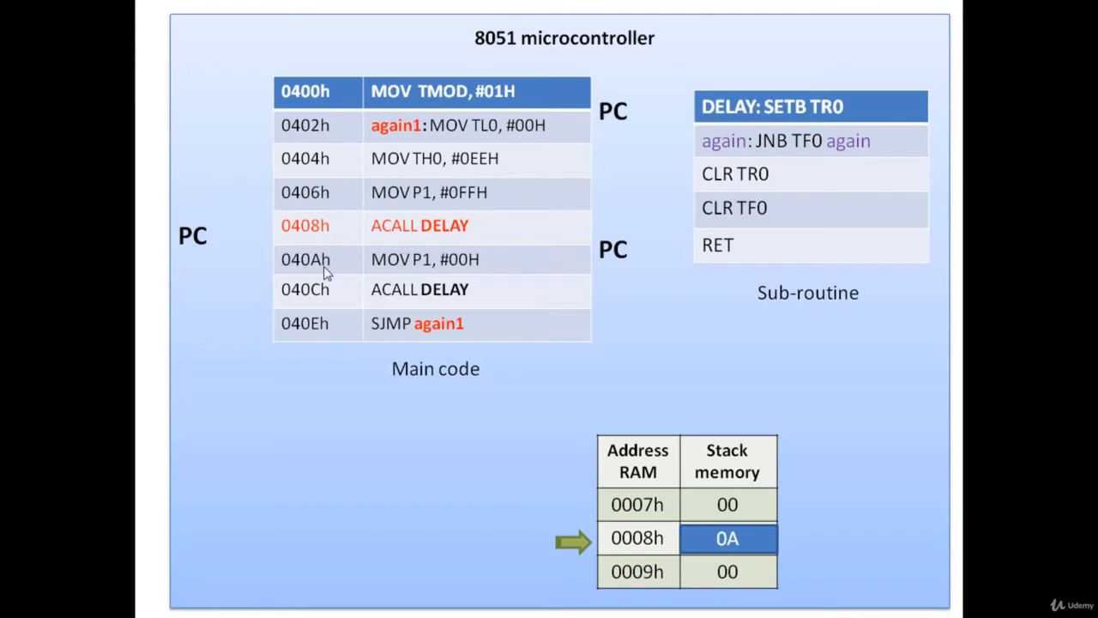
{"action": "mouse_move", "coordinate": [323, 272]}
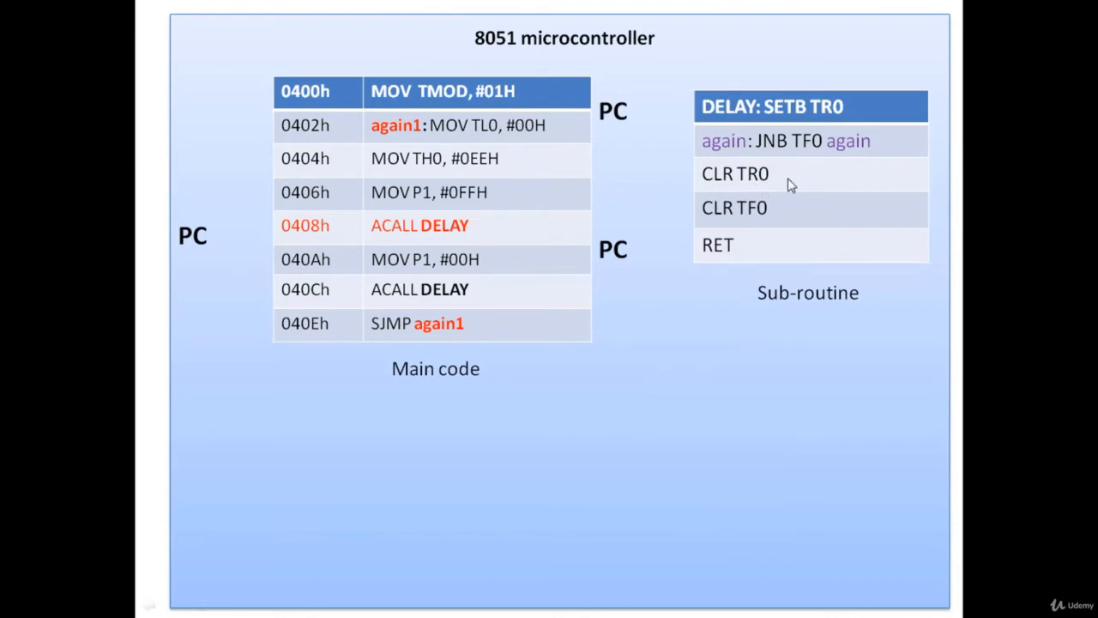
{"action": "mouse_move", "coordinate": [777, 243]}
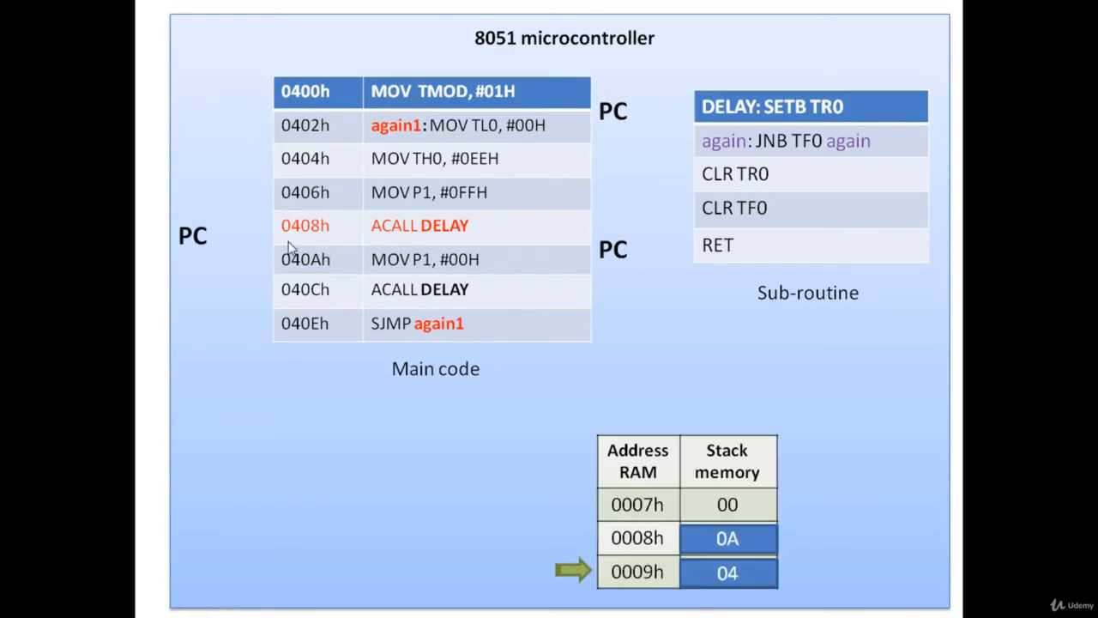
{"action": "mouse_move", "coordinate": [783, 252]}
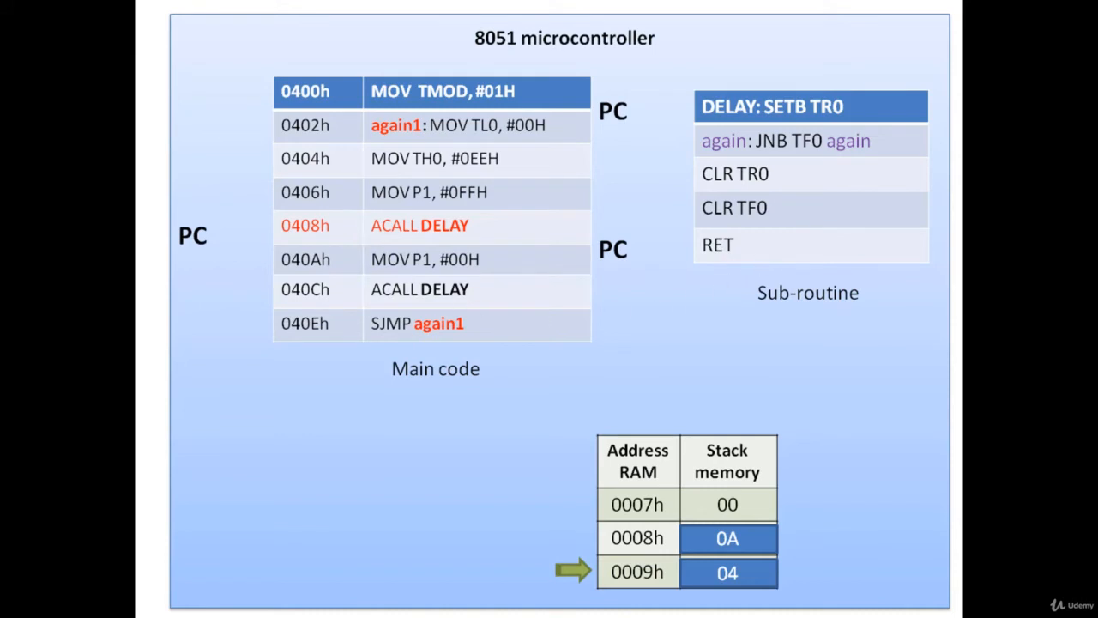
{"action": "mouse_move", "coordinate": [318, 258]}
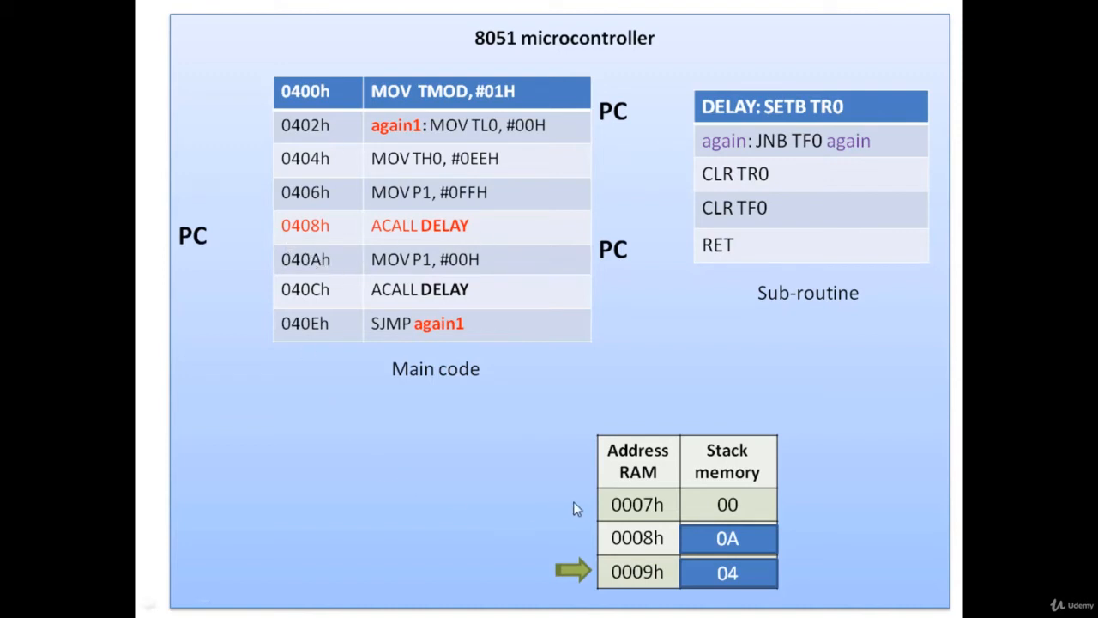
{"action": "mouse_move", "coordinate": [533, 454]}
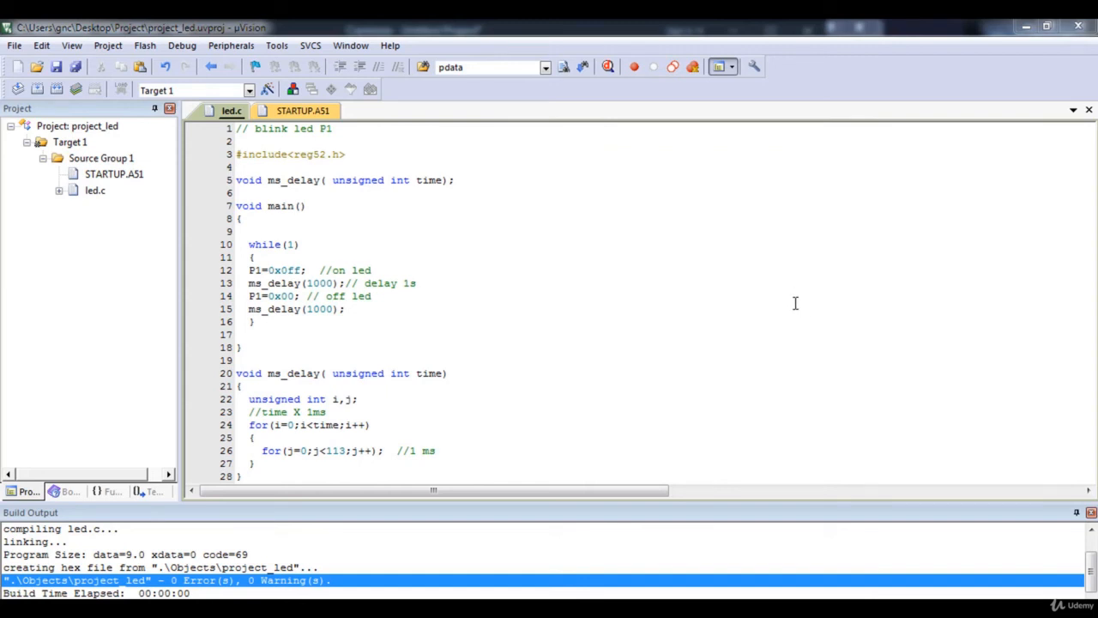
{"action": "mouse_move", "coordinate": [788, 305]}
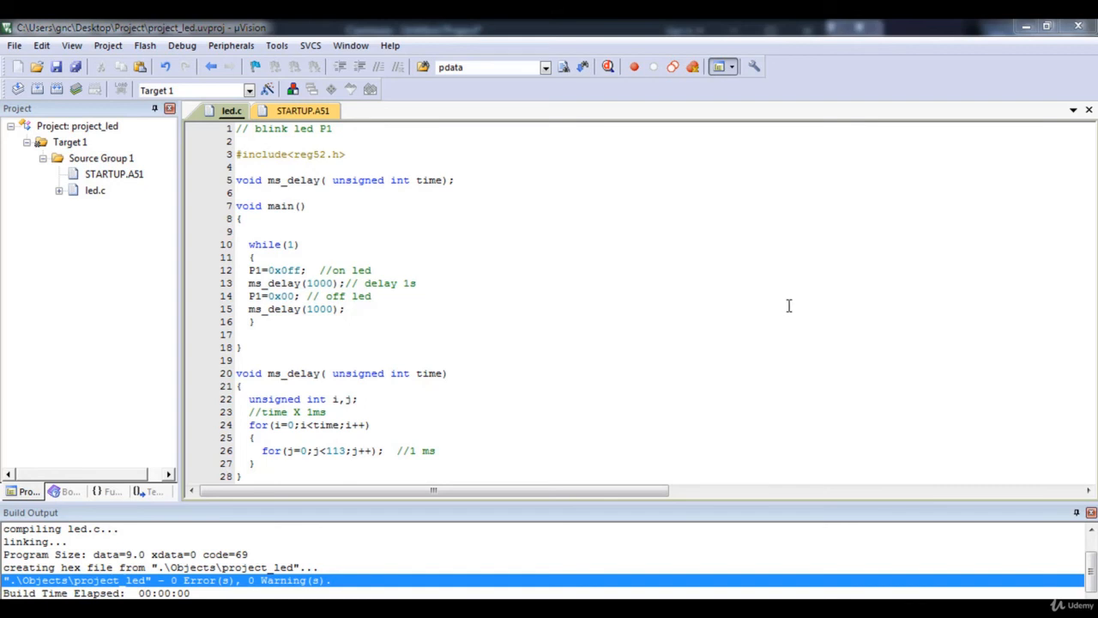
{"action": "mouse_move", "coordinate": [760, 260]}
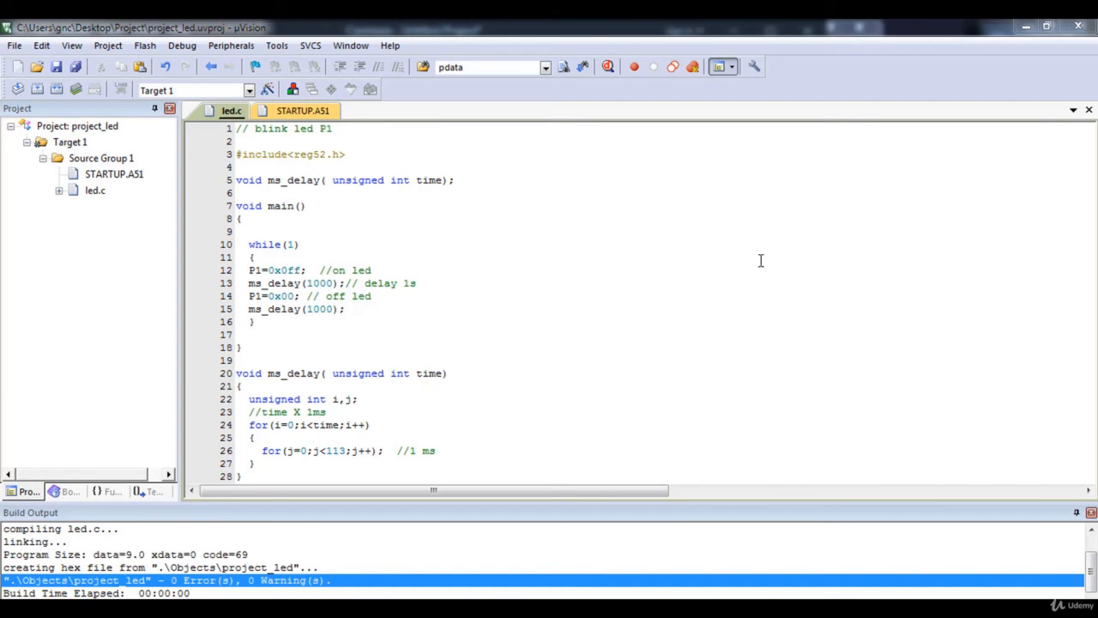
Step: Choose uVision Help from the Help menu to open C51 Development Tools help
{"action": "left_click", "coordinate": [389, 46]}
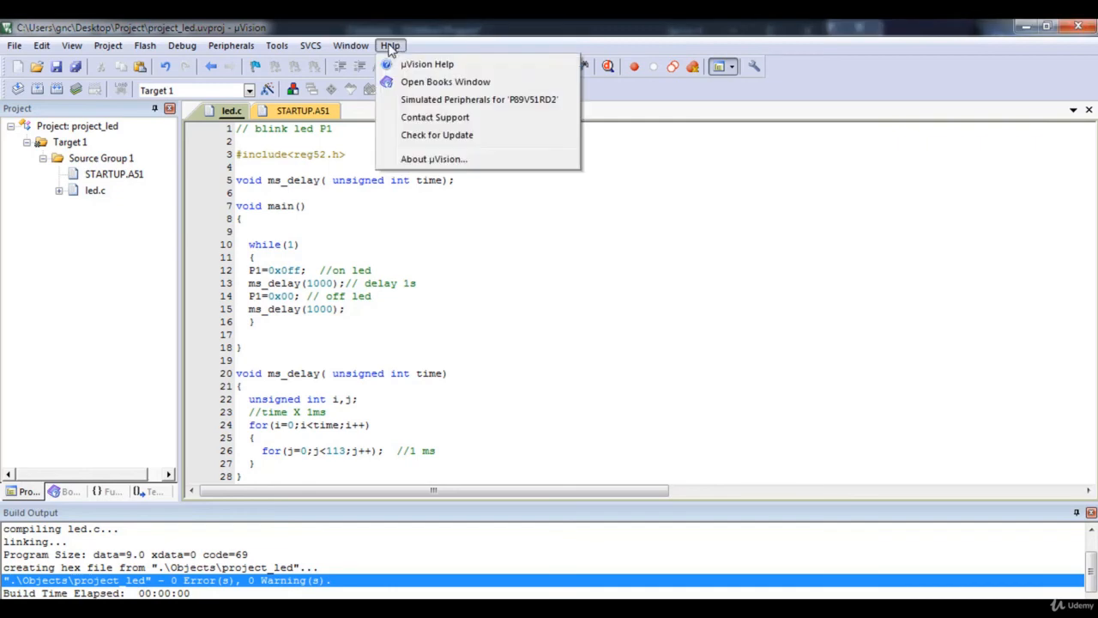
{"action": "left_click", "coordinate": [426, 63]}
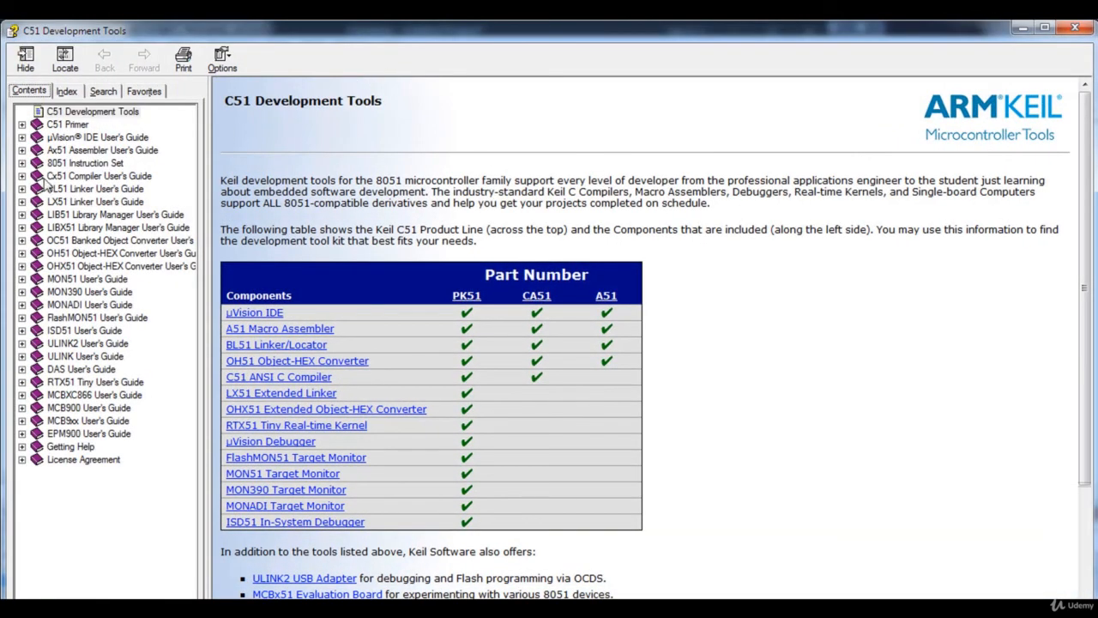
Step: Expand 8051 Instruction Set > Instructions to list mnemonics ACALL through RRC
{"action": "left_click", "coordinate": [21, 163]}
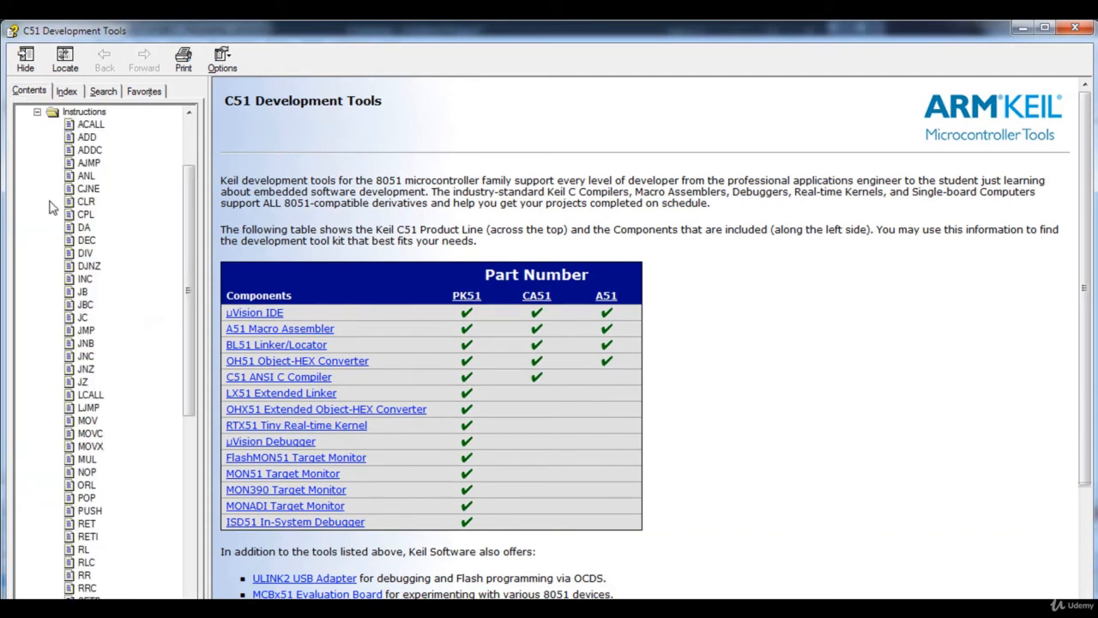
{"action": "mouse_move", "coordinate": [86, 273]}
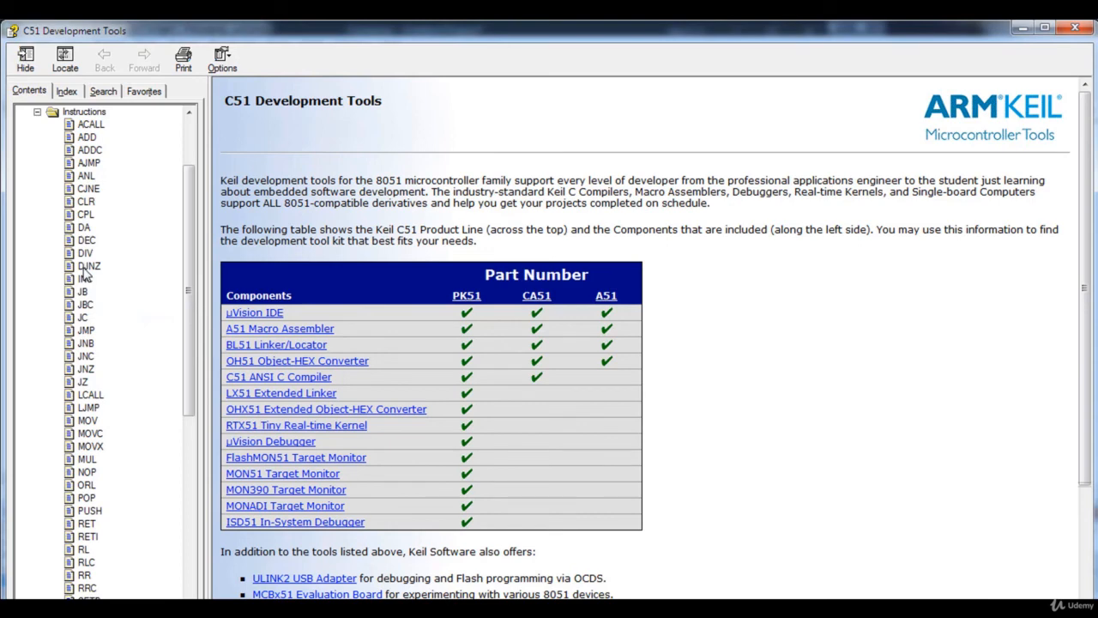
Step: Open the DJNZ page, highlight its description, and scroll to the Rn, offset example
{"action": "left_click", "coordinate": [88, 265]}
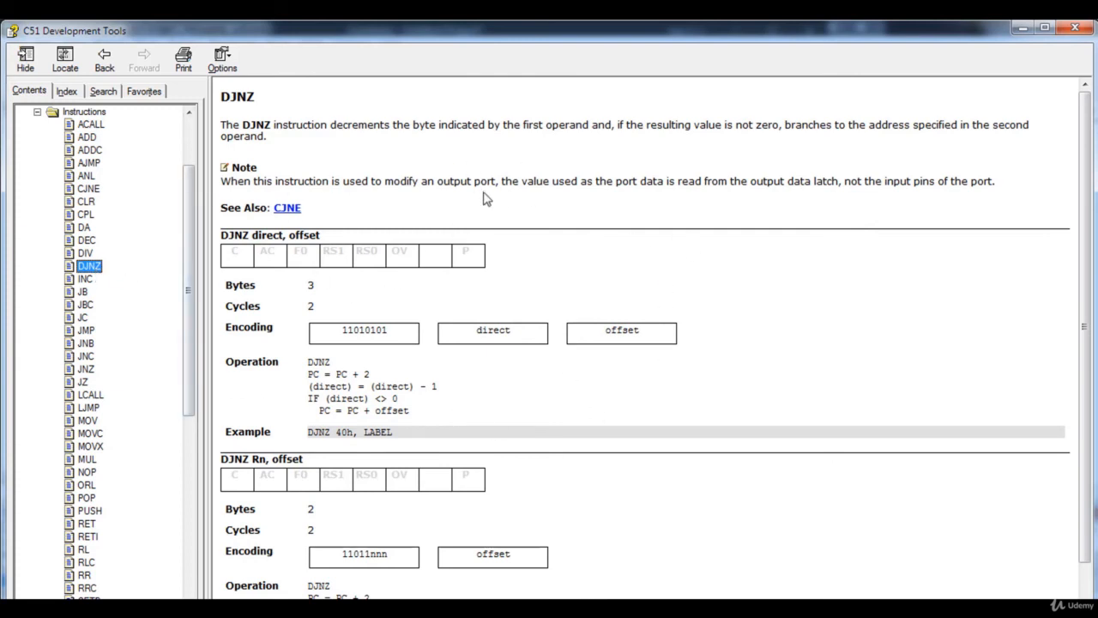
{"action": "mouse_move", "coordinate": [358, 165]}
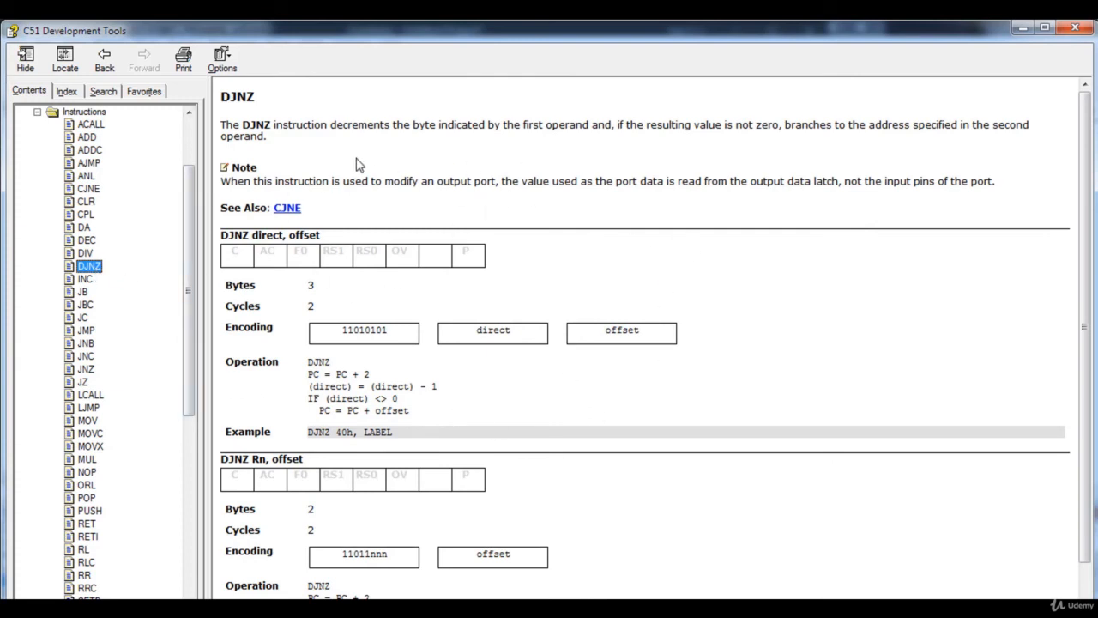
{"action": "mouse_move", "coordinate": [364, 310]}
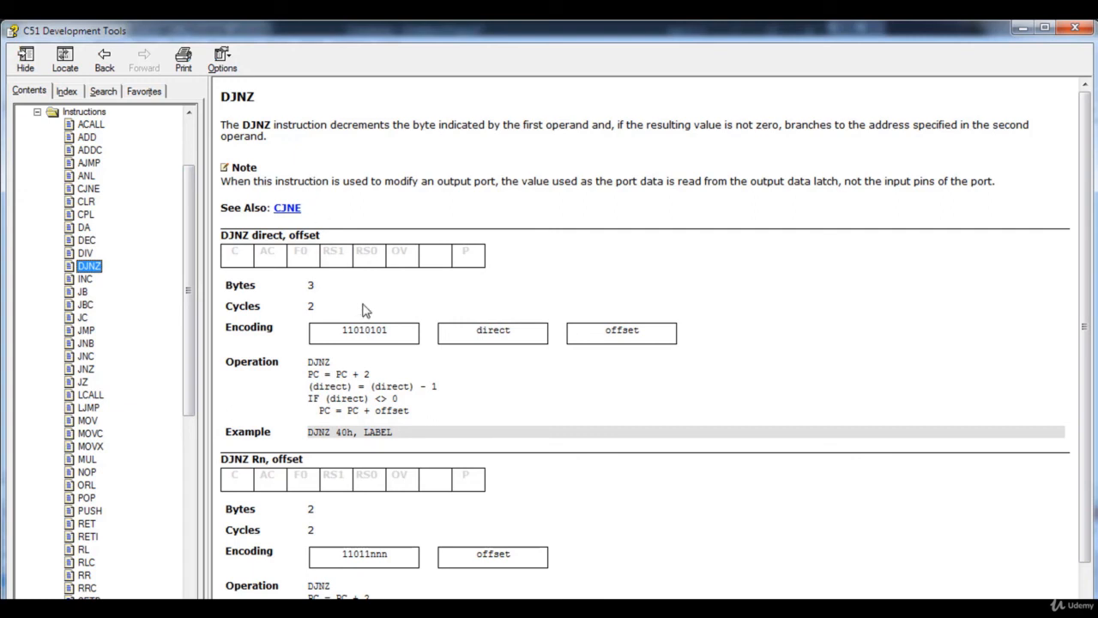
{"action": "mouse_move", "coordinate": [243, 125]}
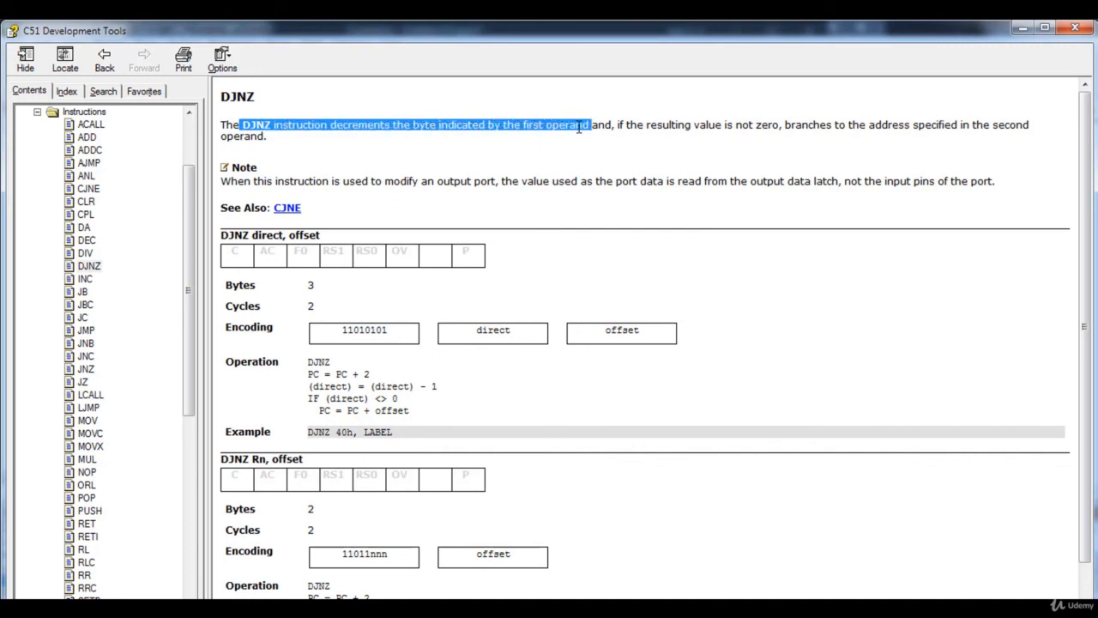
{"action": "left_click_drag", "start_coordinate": [579, 125], "coordinate": [695, 124]}
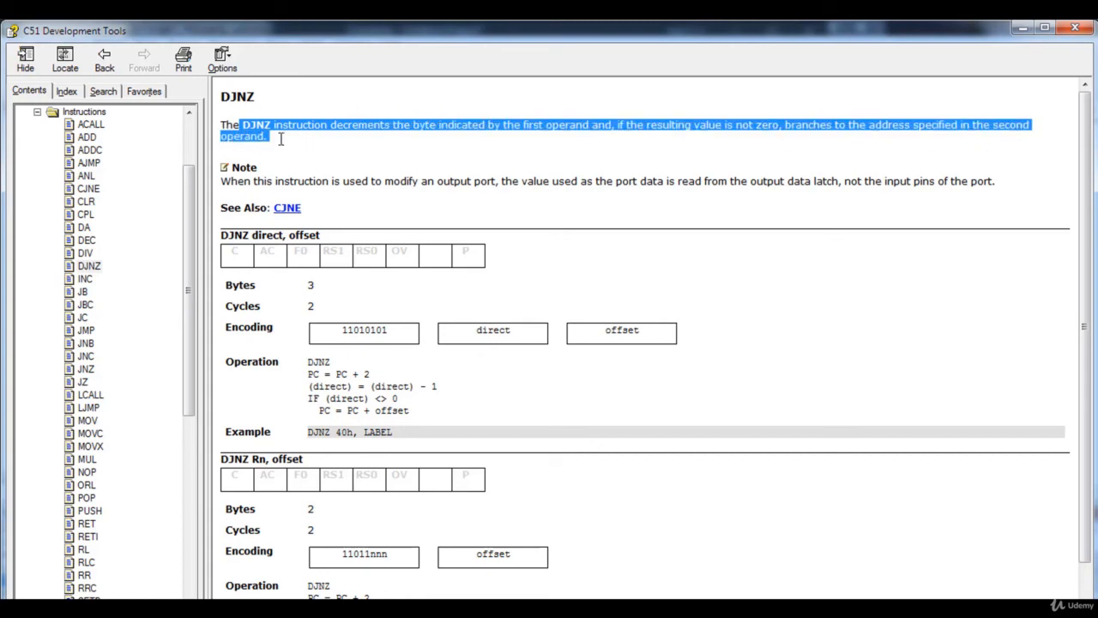
{"action": "scroll", "scroll_direction": "down", "scroll_amount": 3}
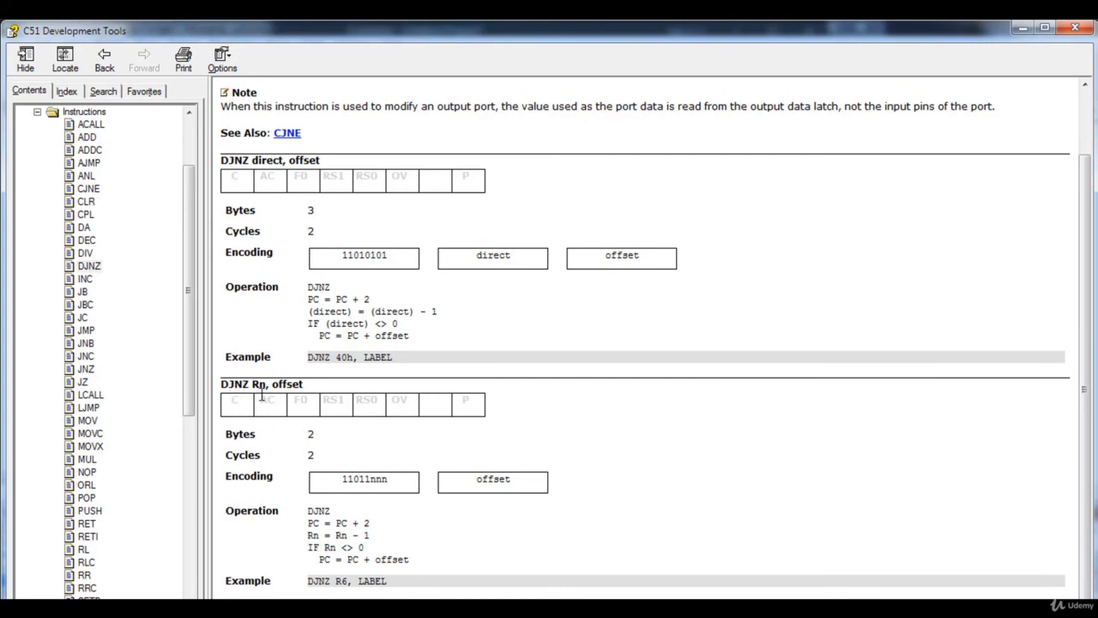
{"action": "mouse_move", "coordinate": [260, 385]}
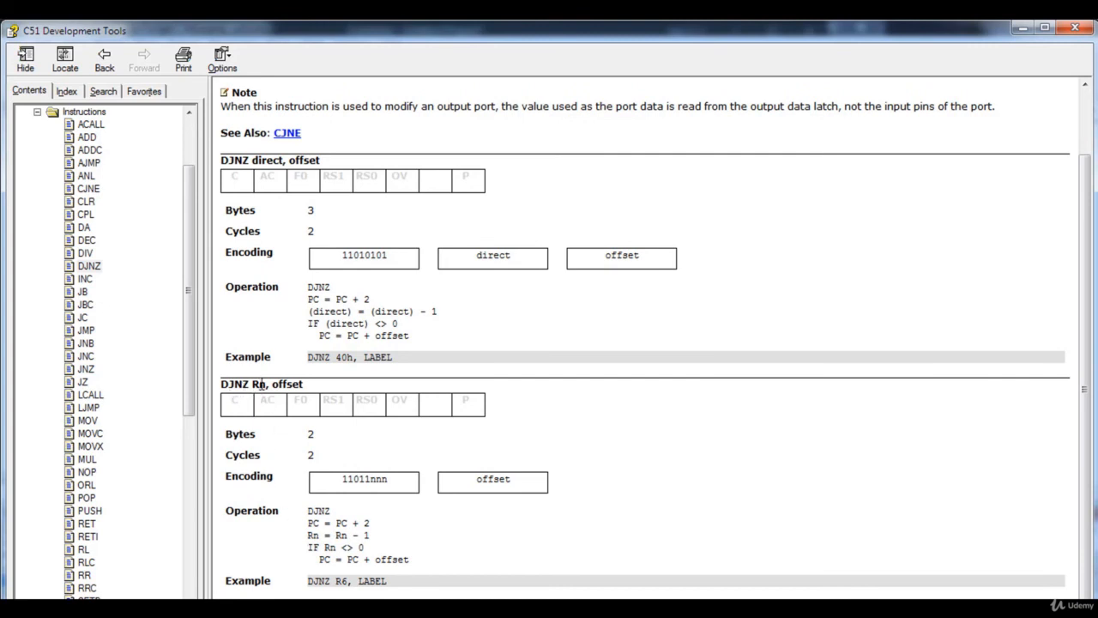
{"action": "mouse_move", "coordinate": [313, 372]}
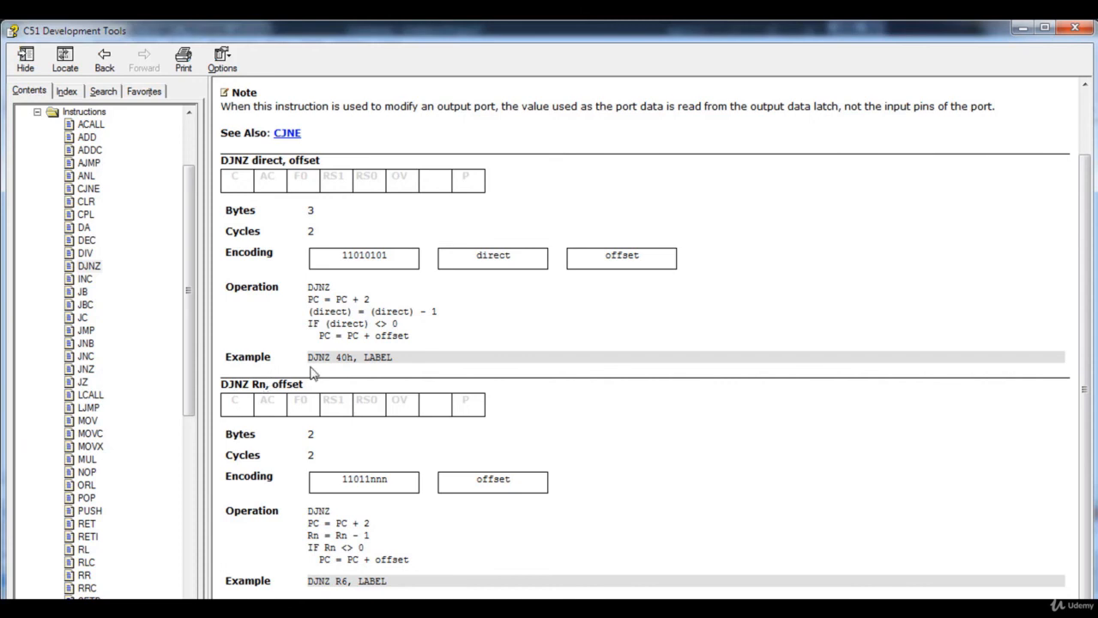
{"action": "mouse_move", "coordinate": [313, 373]}
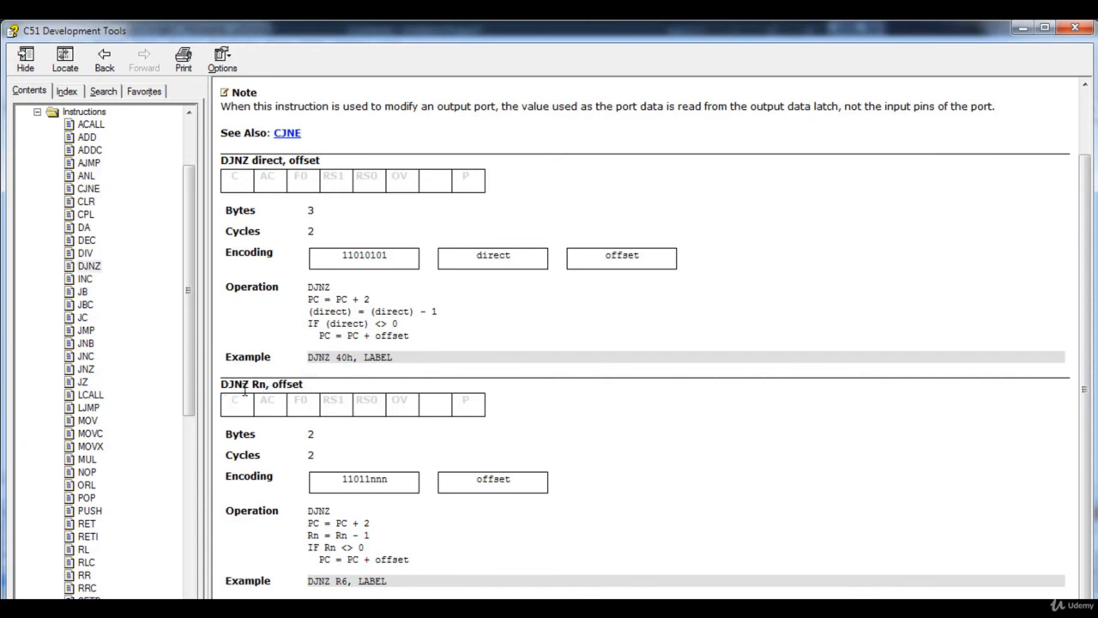
{"action": "mouse_move", "coordinate": [309, 564]}
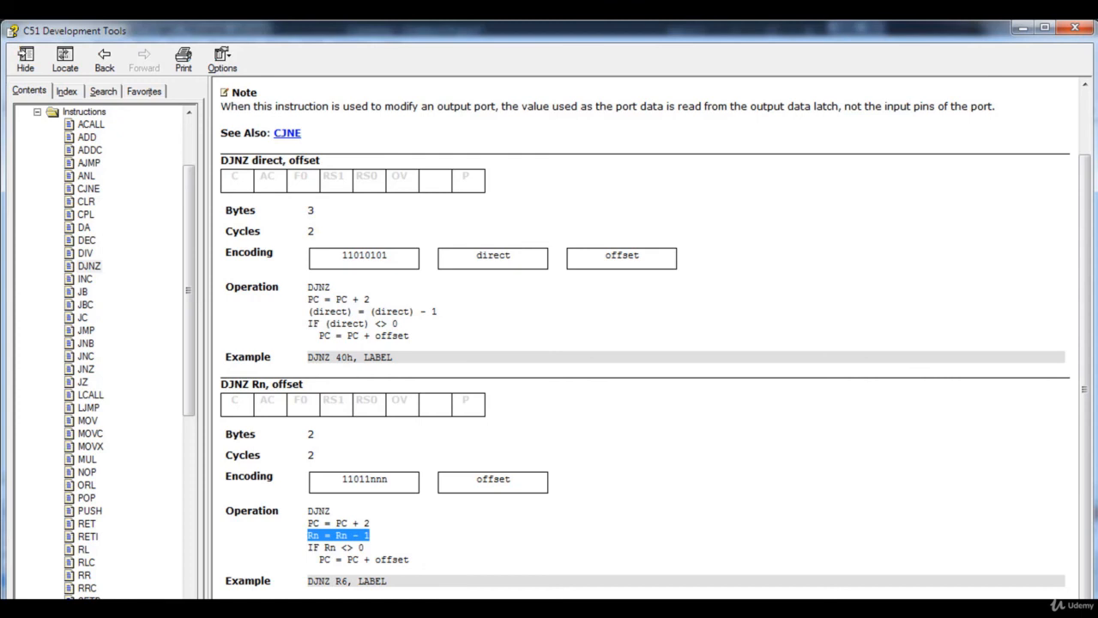
{"action": "mouse_move", "coordinate": [437, 582]}
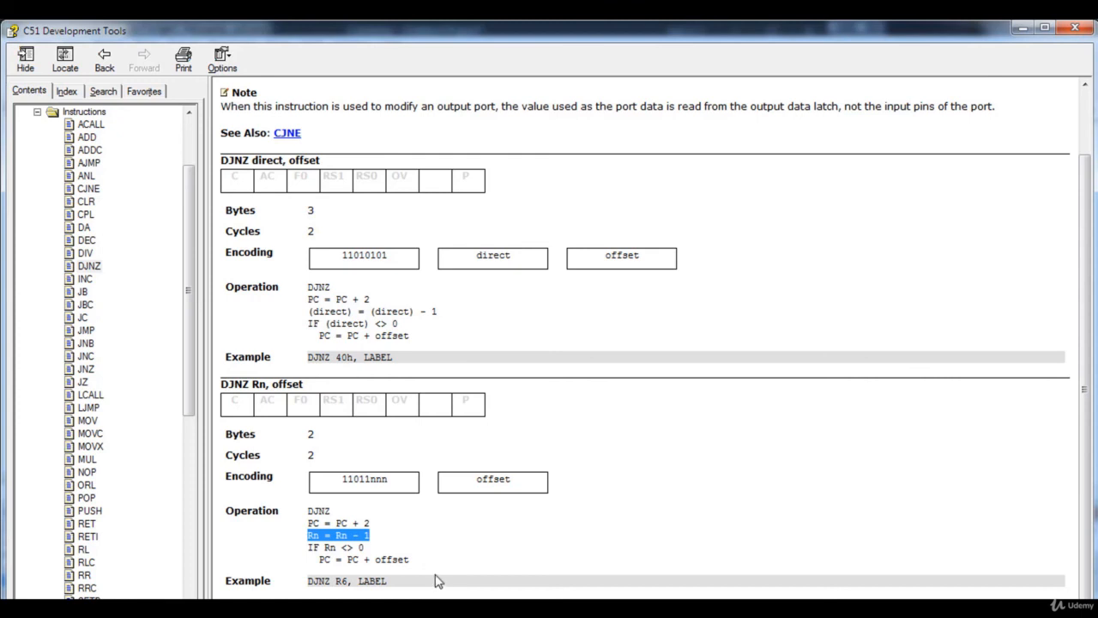